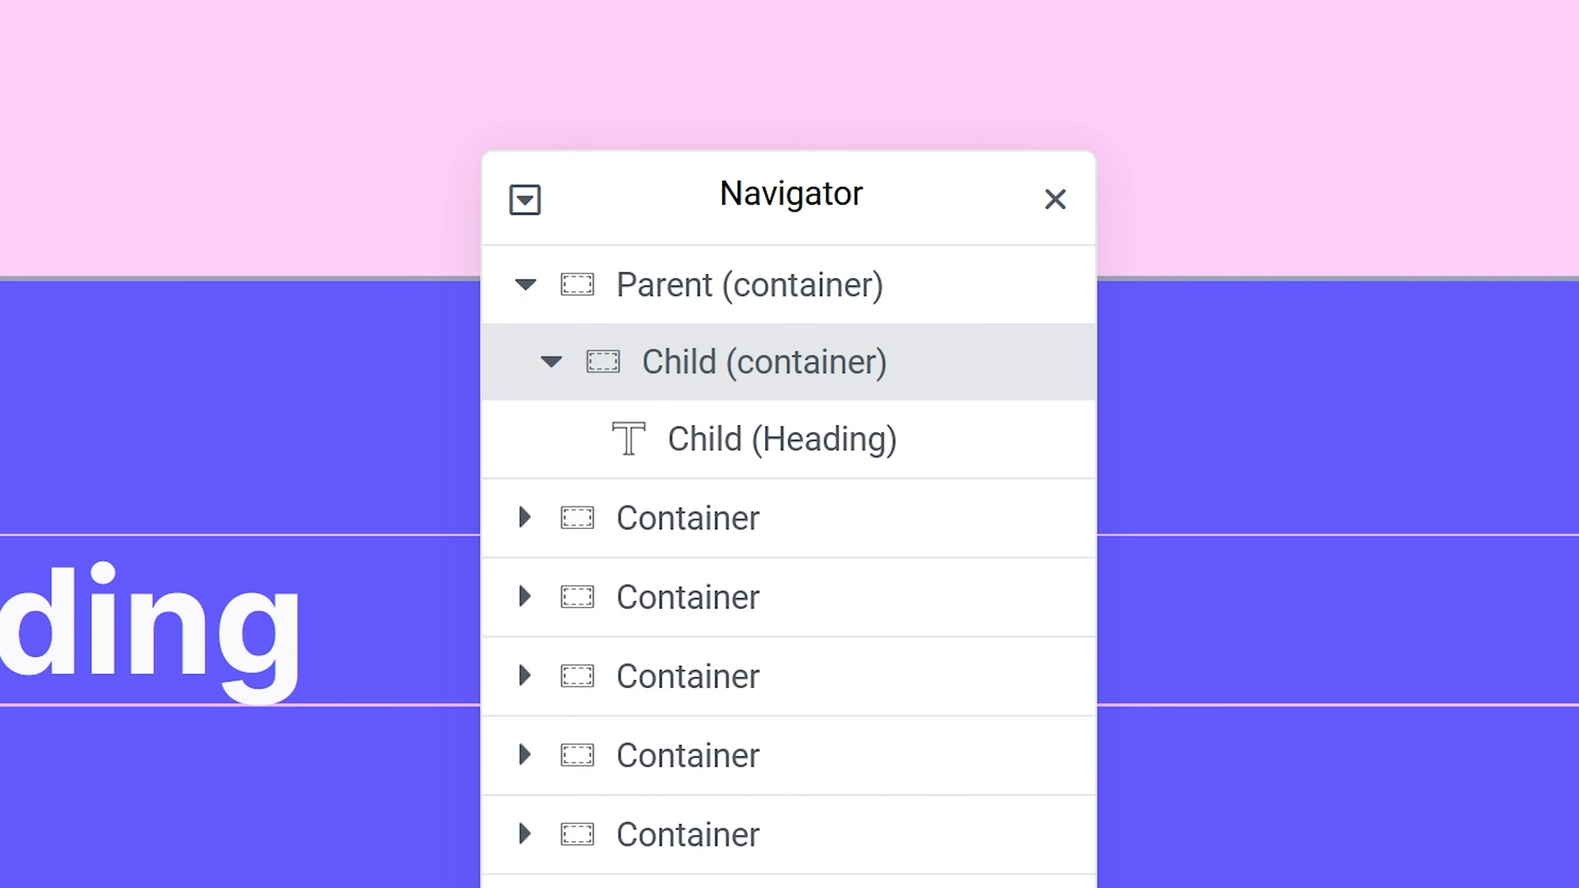
# Step: Select the child container, parent container and child heading in the Navigator
pyautogui.click(748, 284)
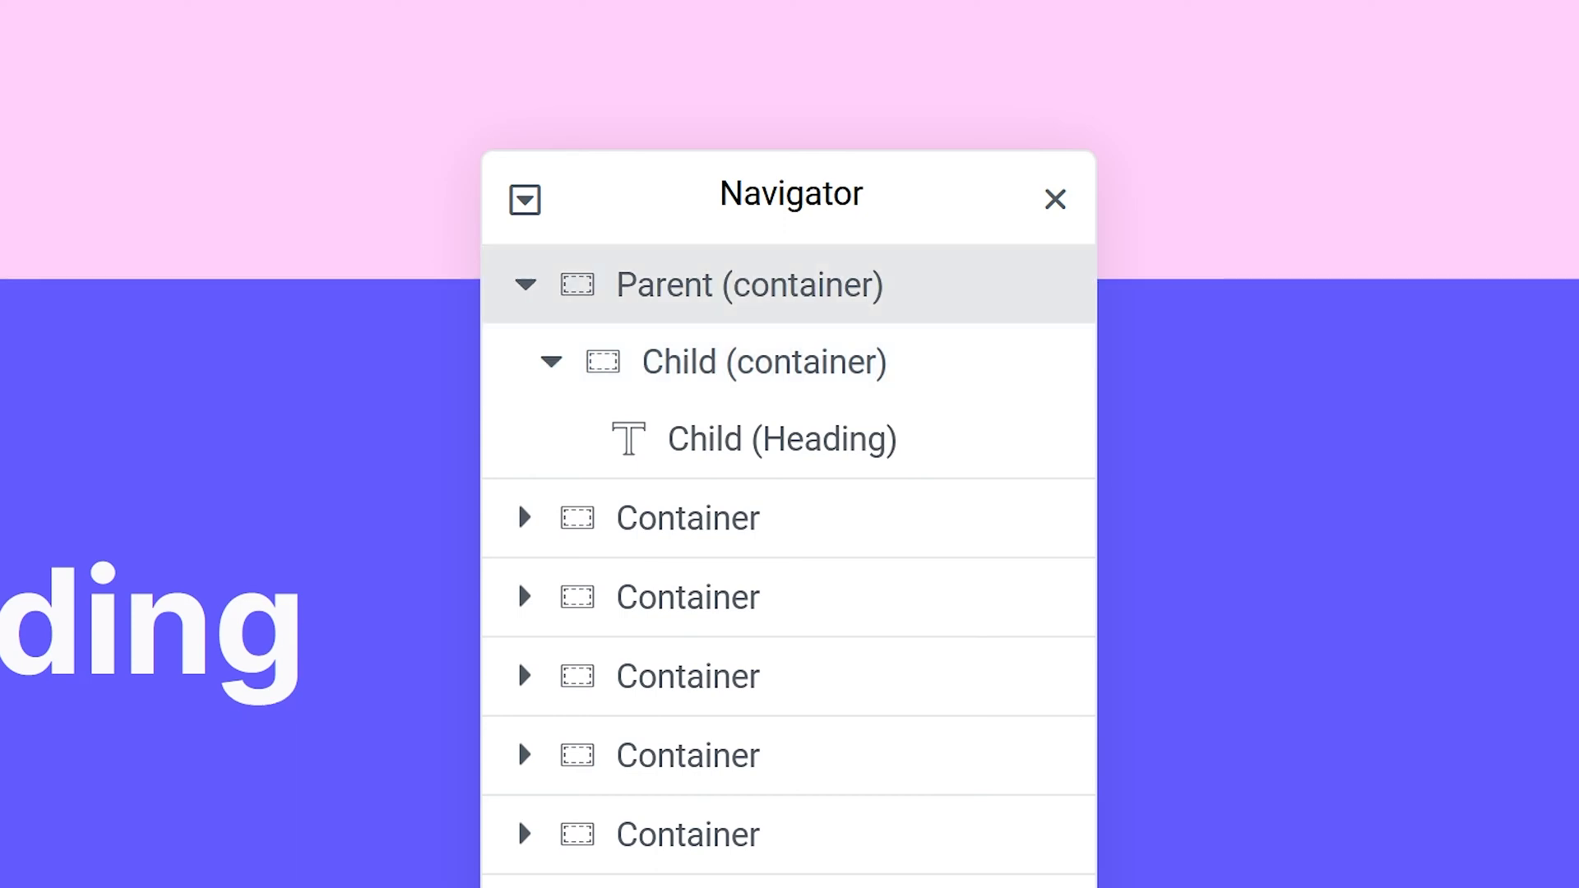
pyautogui.click(780, 438)
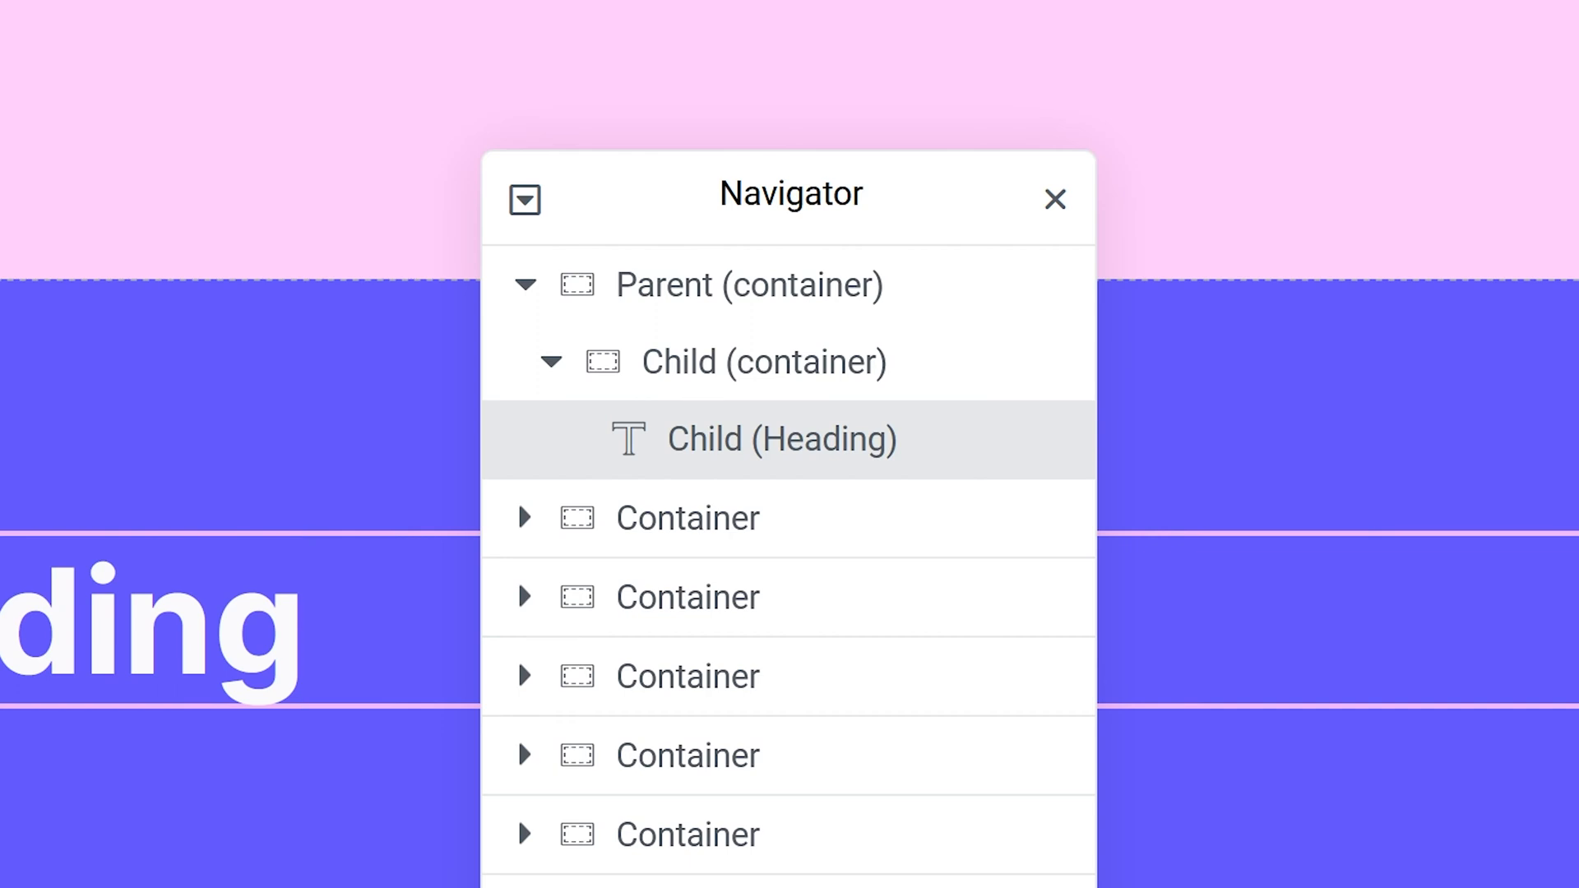
pyautogui.click(763, 362)
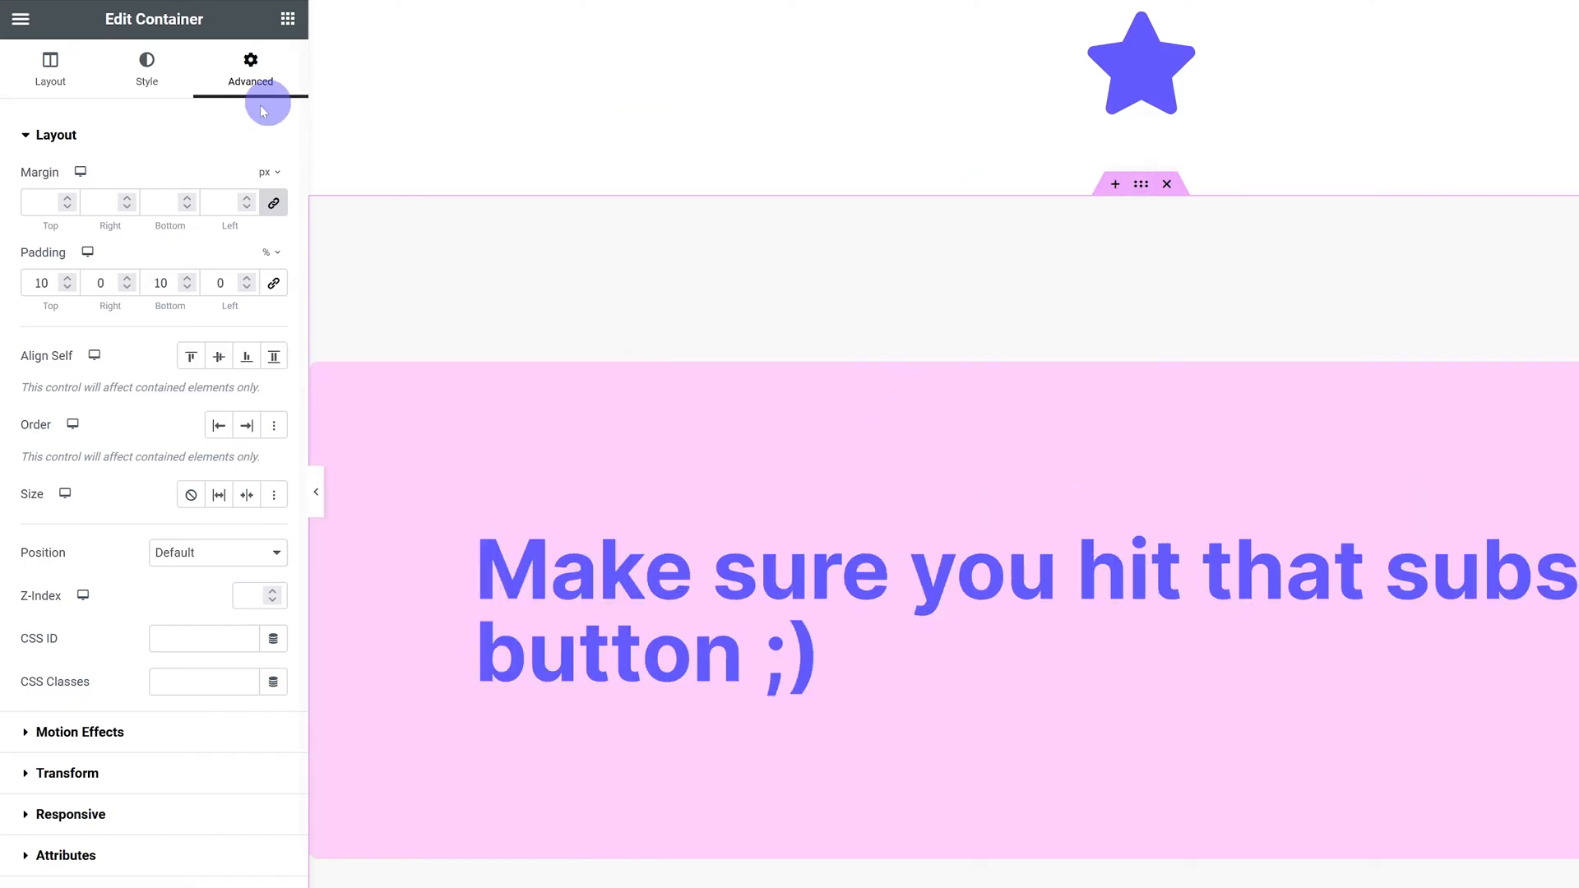
# Step: Select the pink subscribe-message container and review its padding and layout settings
pyautogui.click(49, 68)
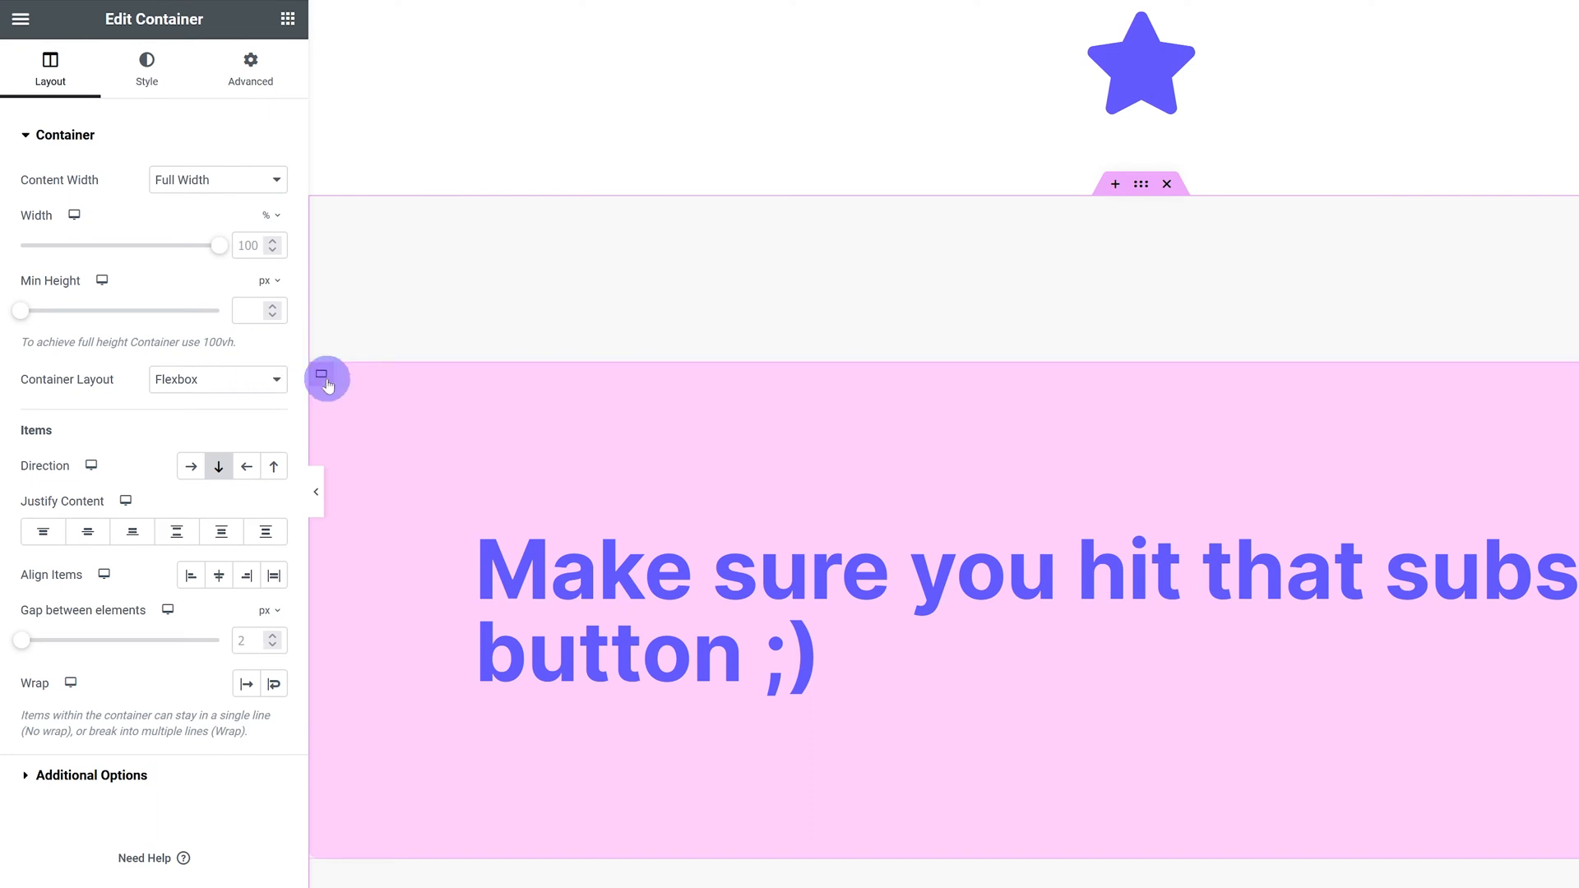
pyautogui.click(250, 68)
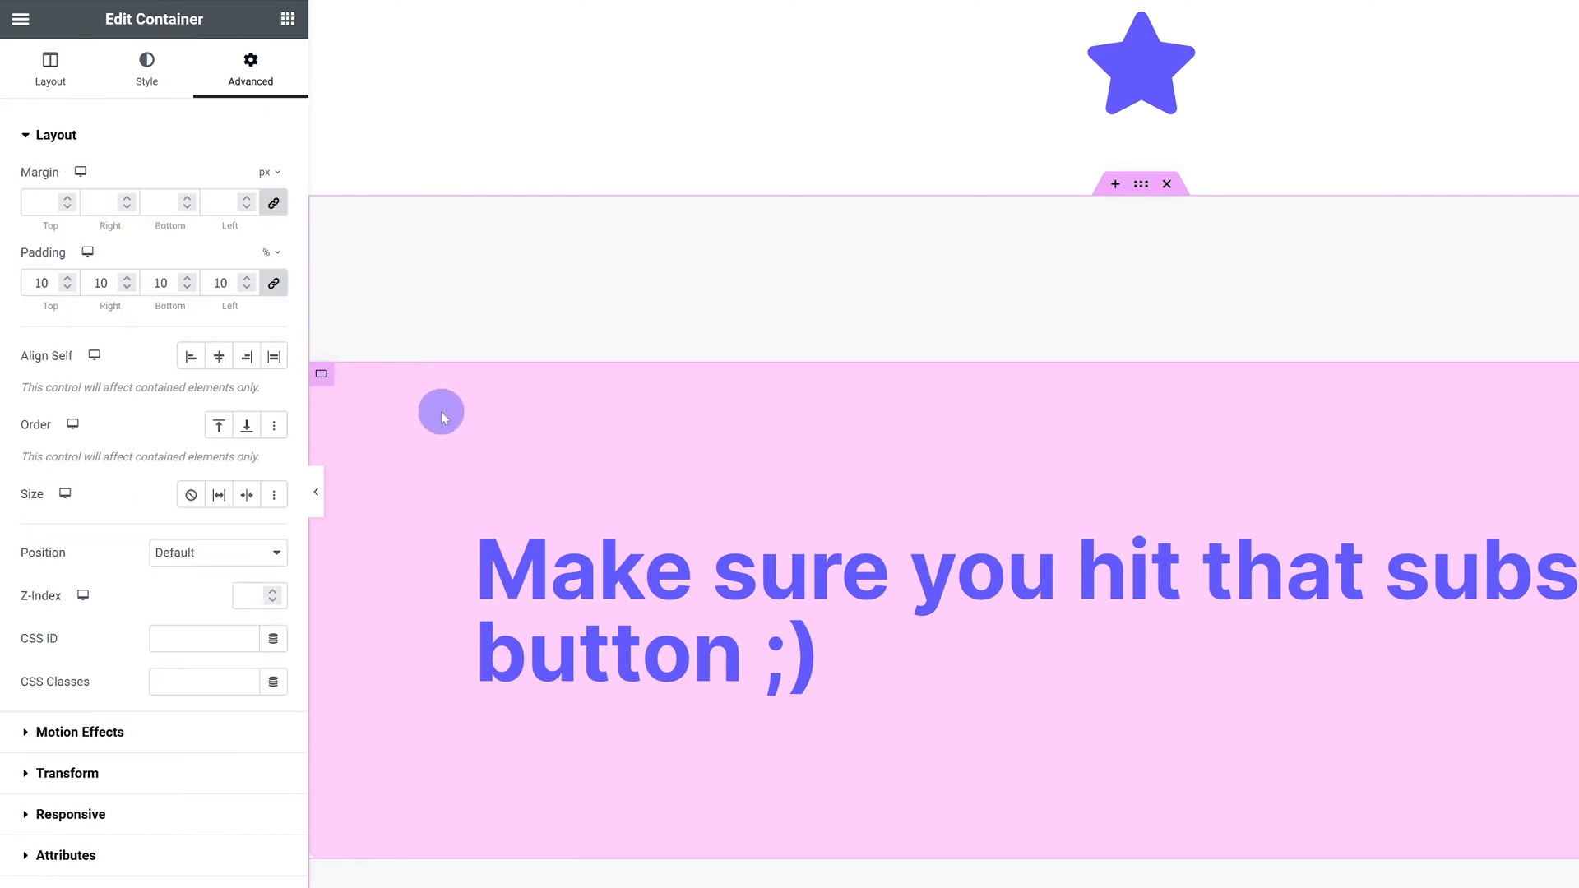
pyautogui.moveTo(715, 393)
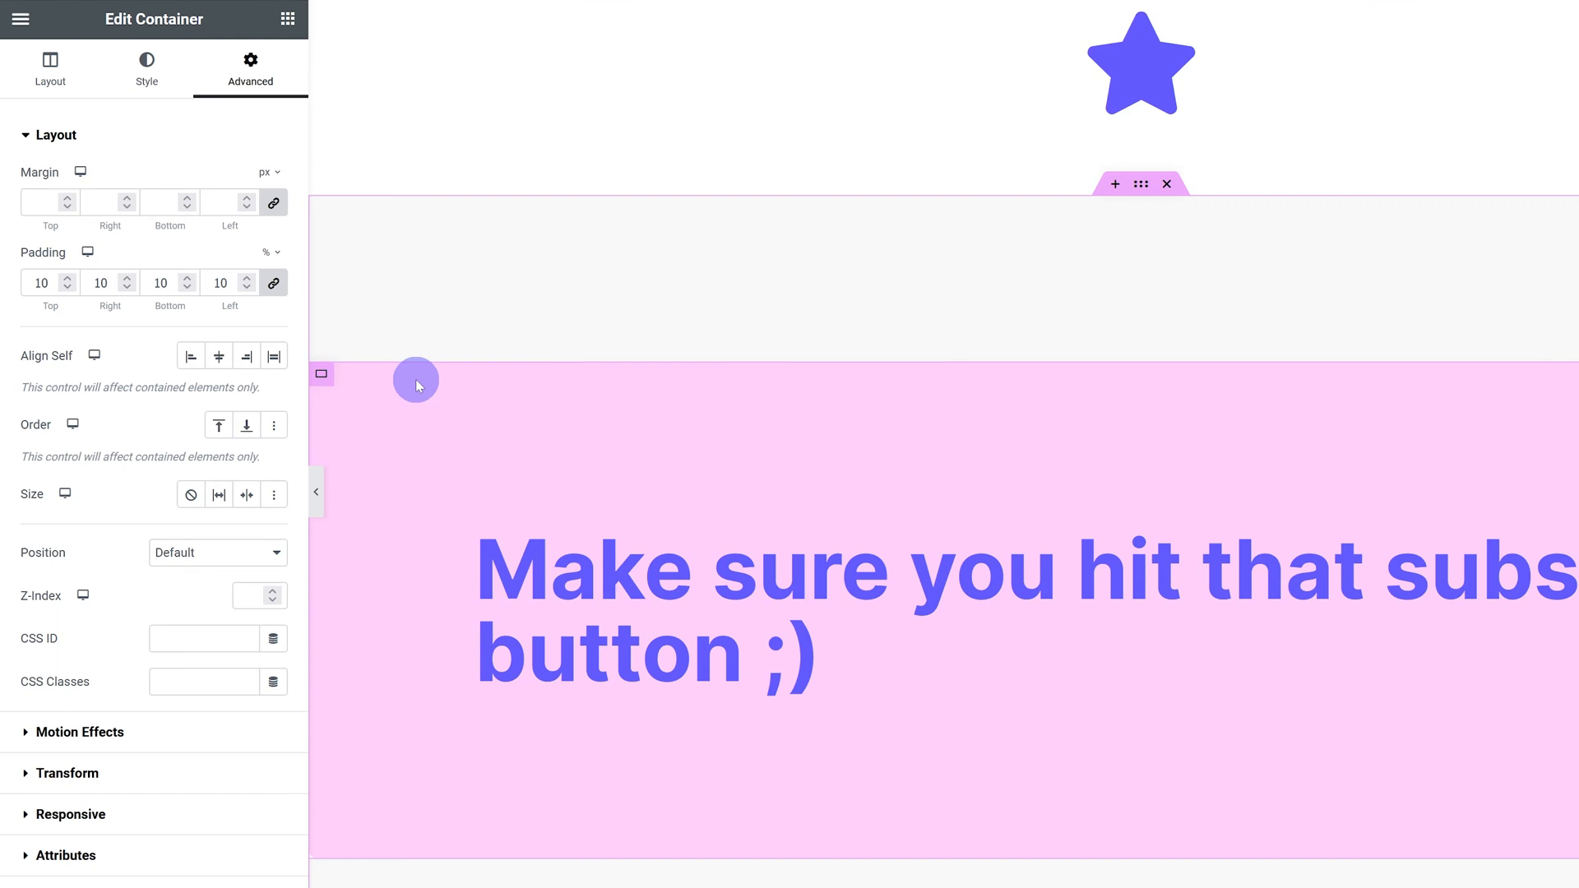
pyautogui.click(49, 68)
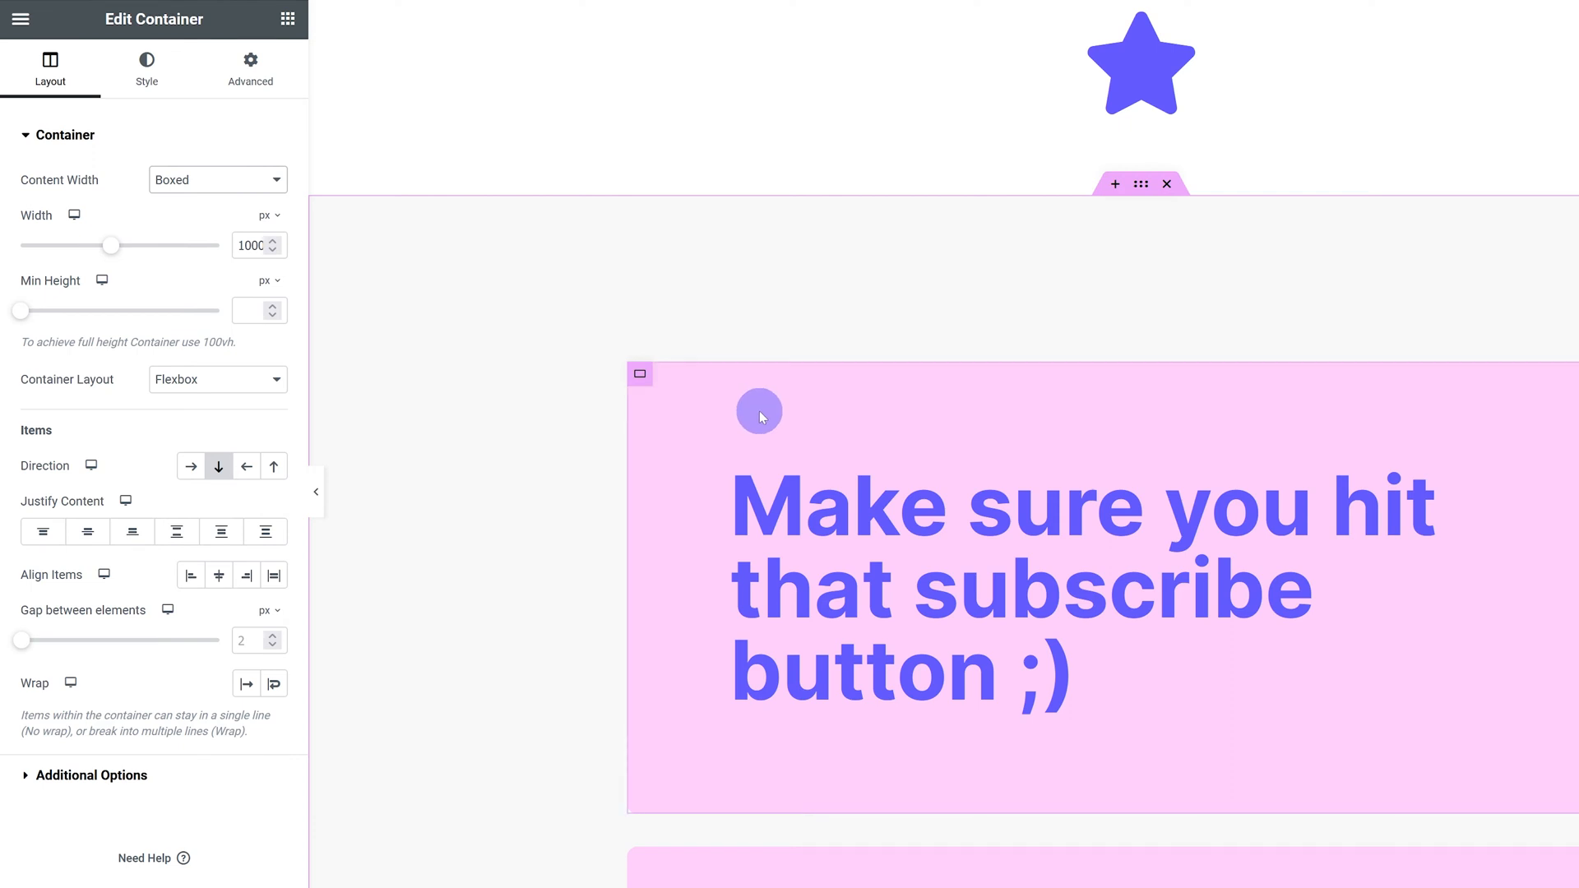
# Step: Enter 500 px as the padding-demo container's width
pyautogui.click(250, 68)
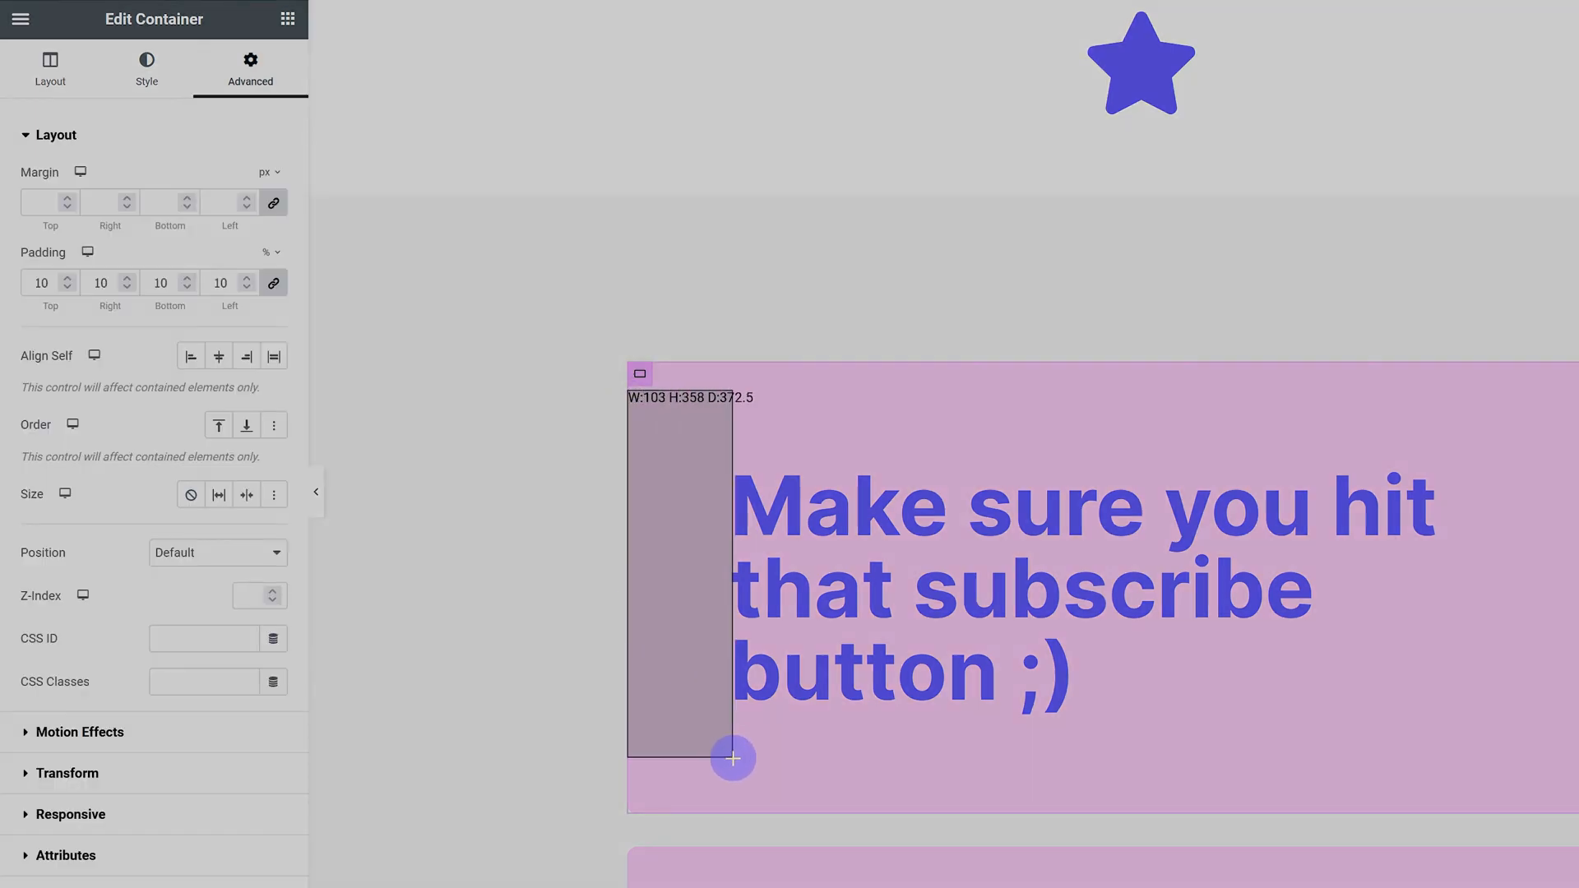
pyautogui.click(49, 68)
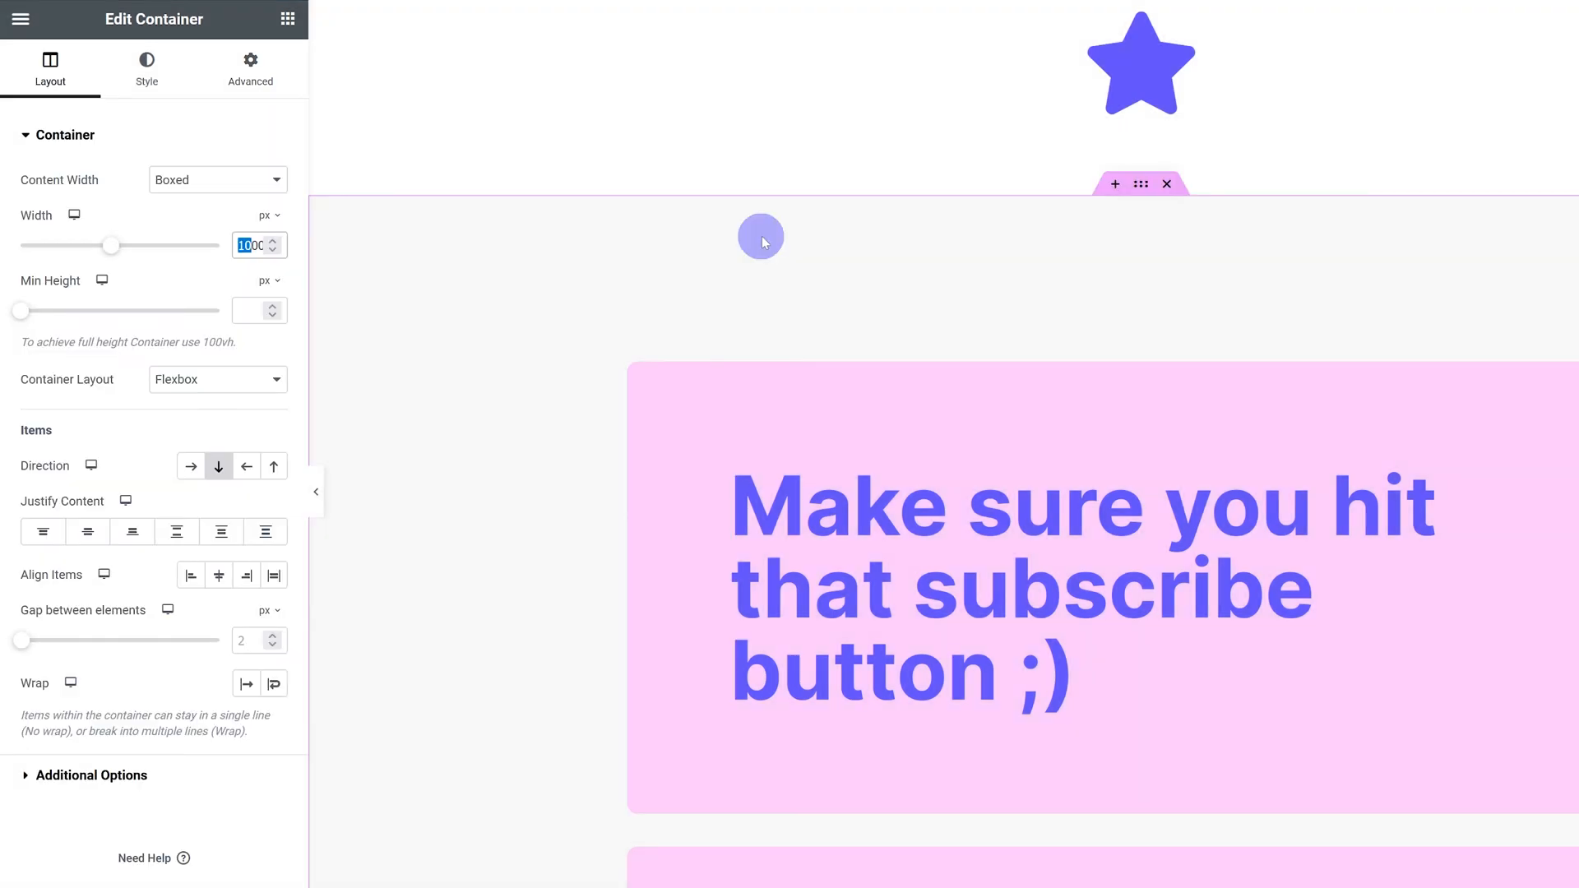
pyautogui.write('500')
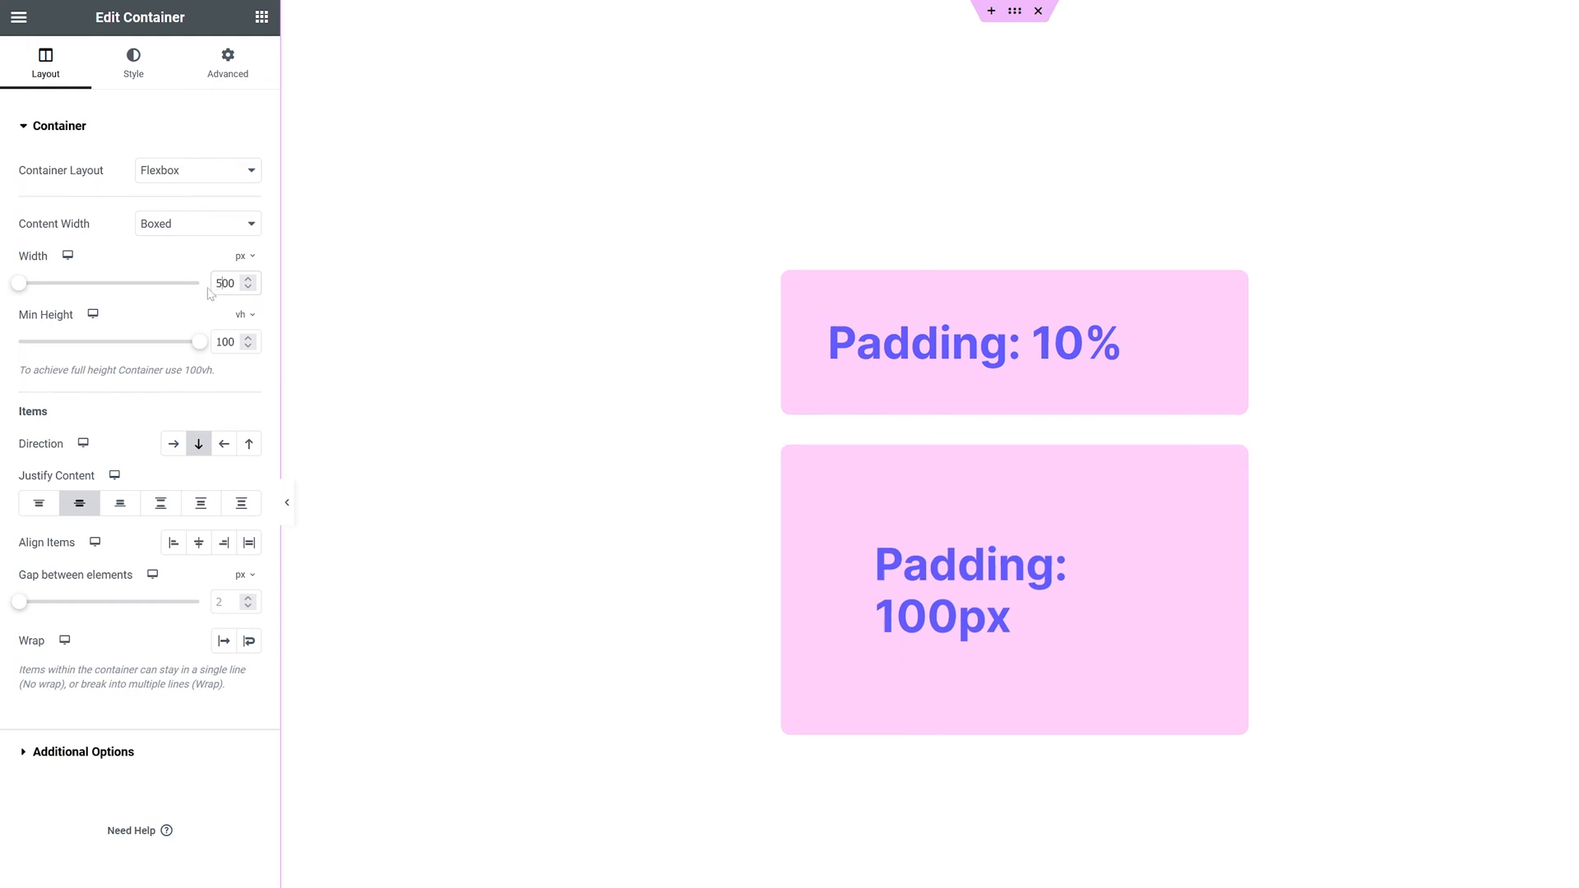
# Step: Widen the padding demo container from 600 px to past 1100 px with the width slider
pyautogui.moveTo(18, 283); pyautogui.dragTo(39, 283)
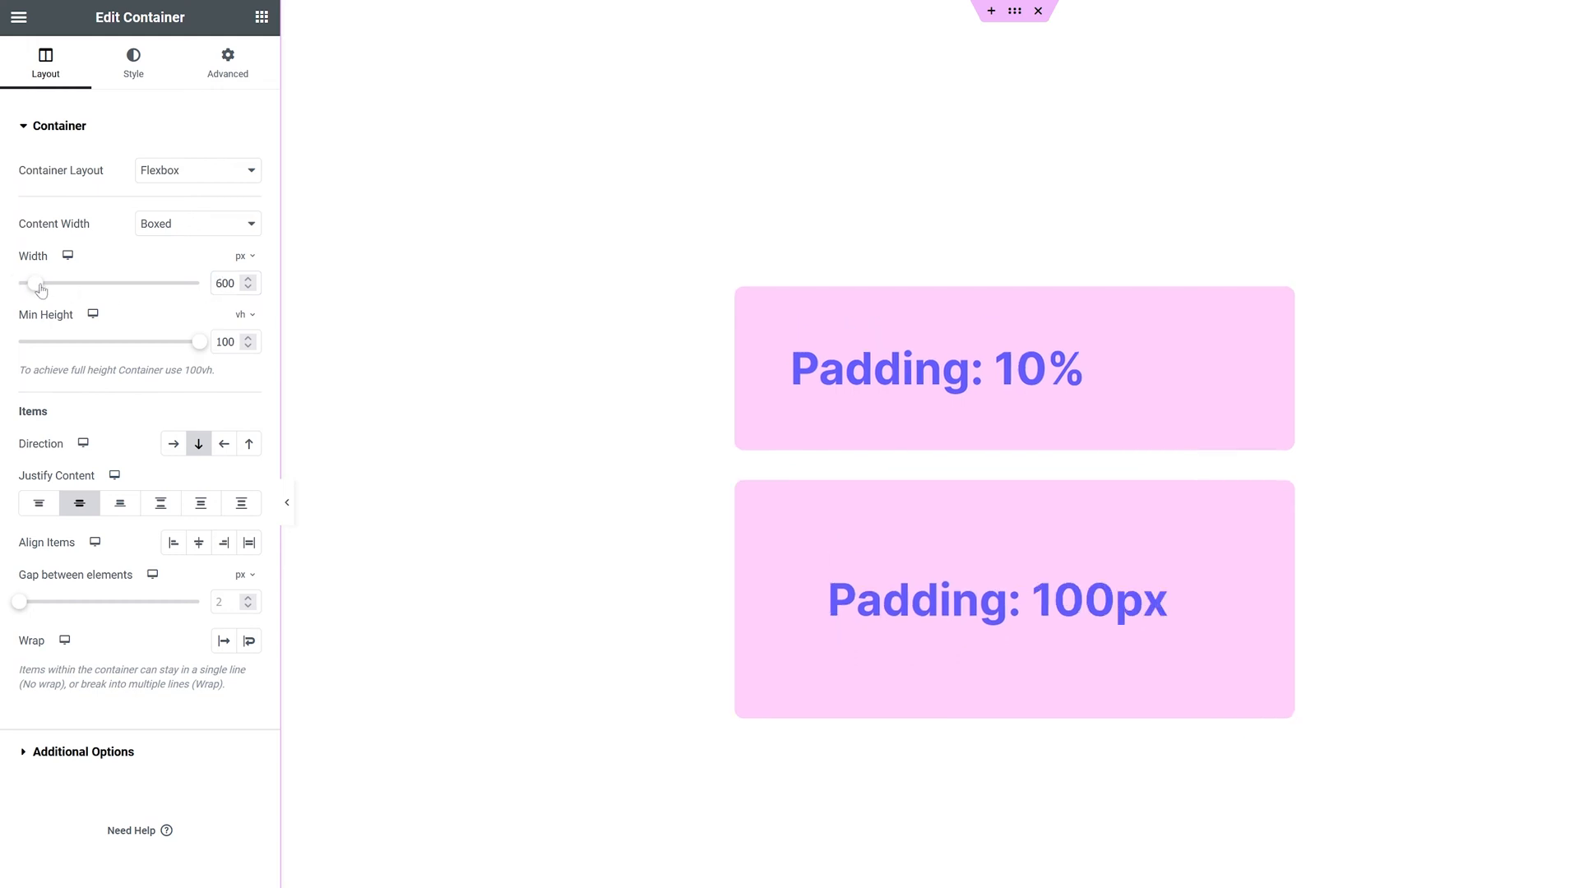
pyautogui.moveTo(37, 283); pyautogui.dragTo(118, 282)
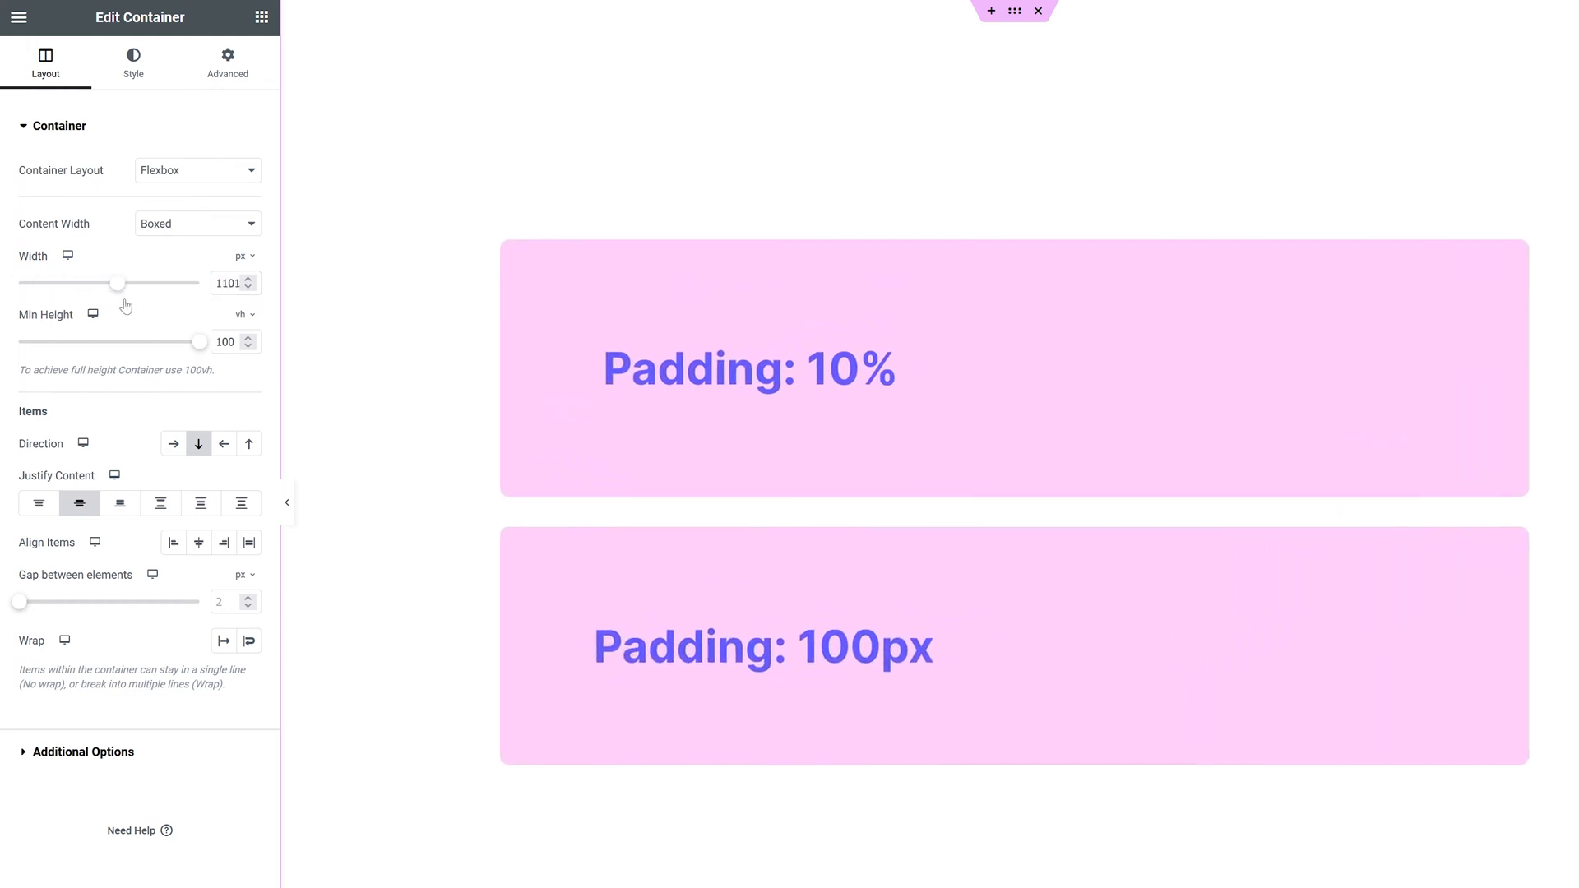
pyautogui.moveTo(119, 282); pyautogui.dragTo(192, 283)
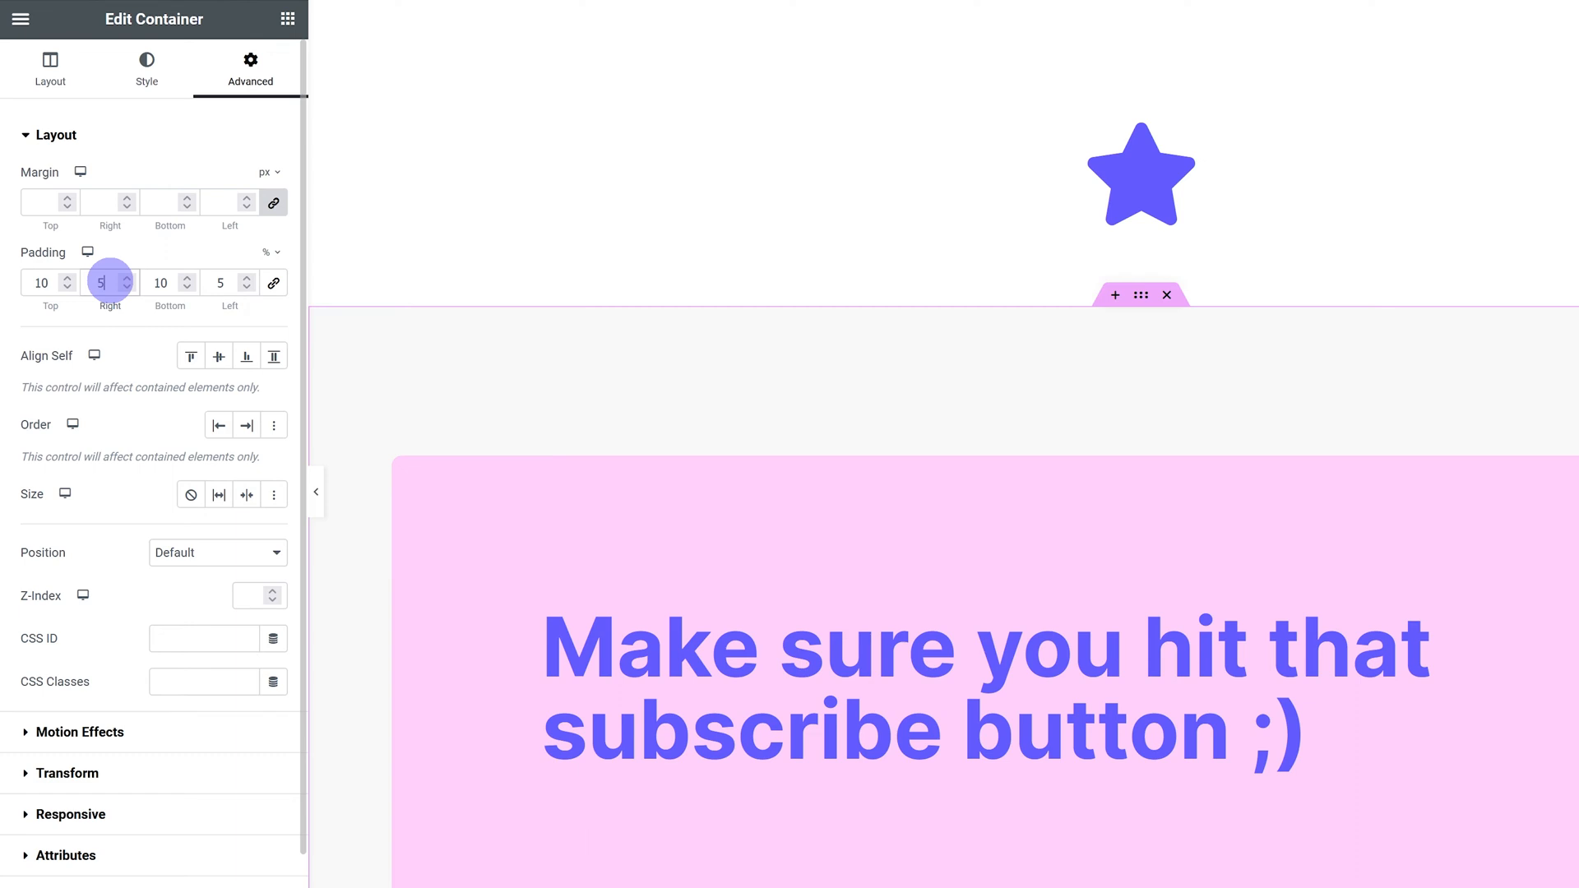
# Step: Show the subscribe-message container's Layout settings with its 1500 px boxed width
pyautogui.click(50, 68)
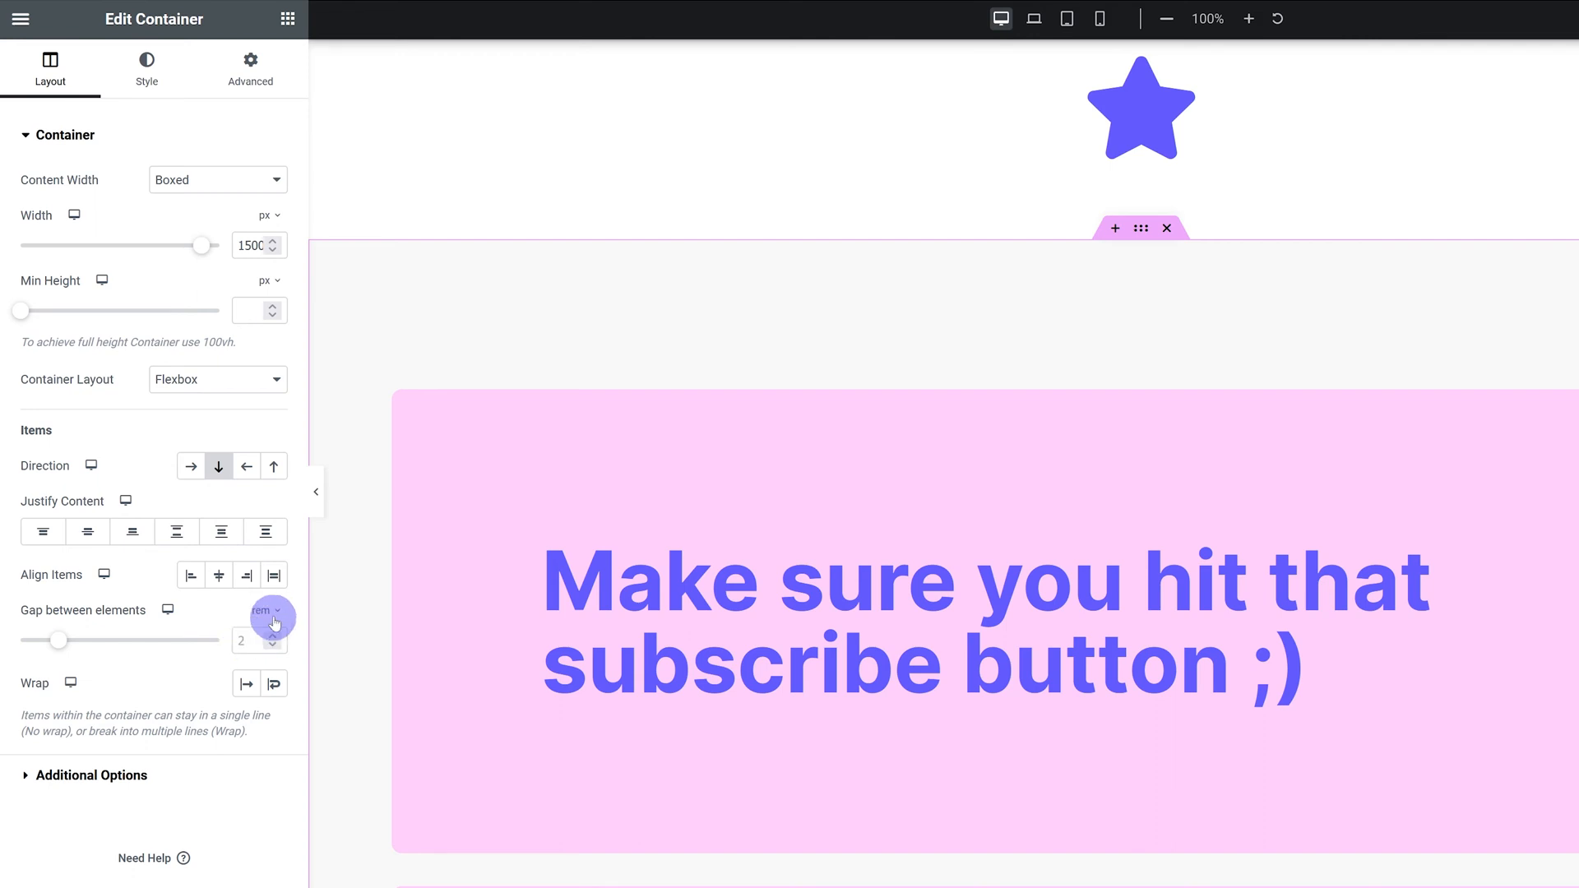
# Step: Switch to the Firefox window showing 'The viewport' slide
pyautogui.click(268, 611)
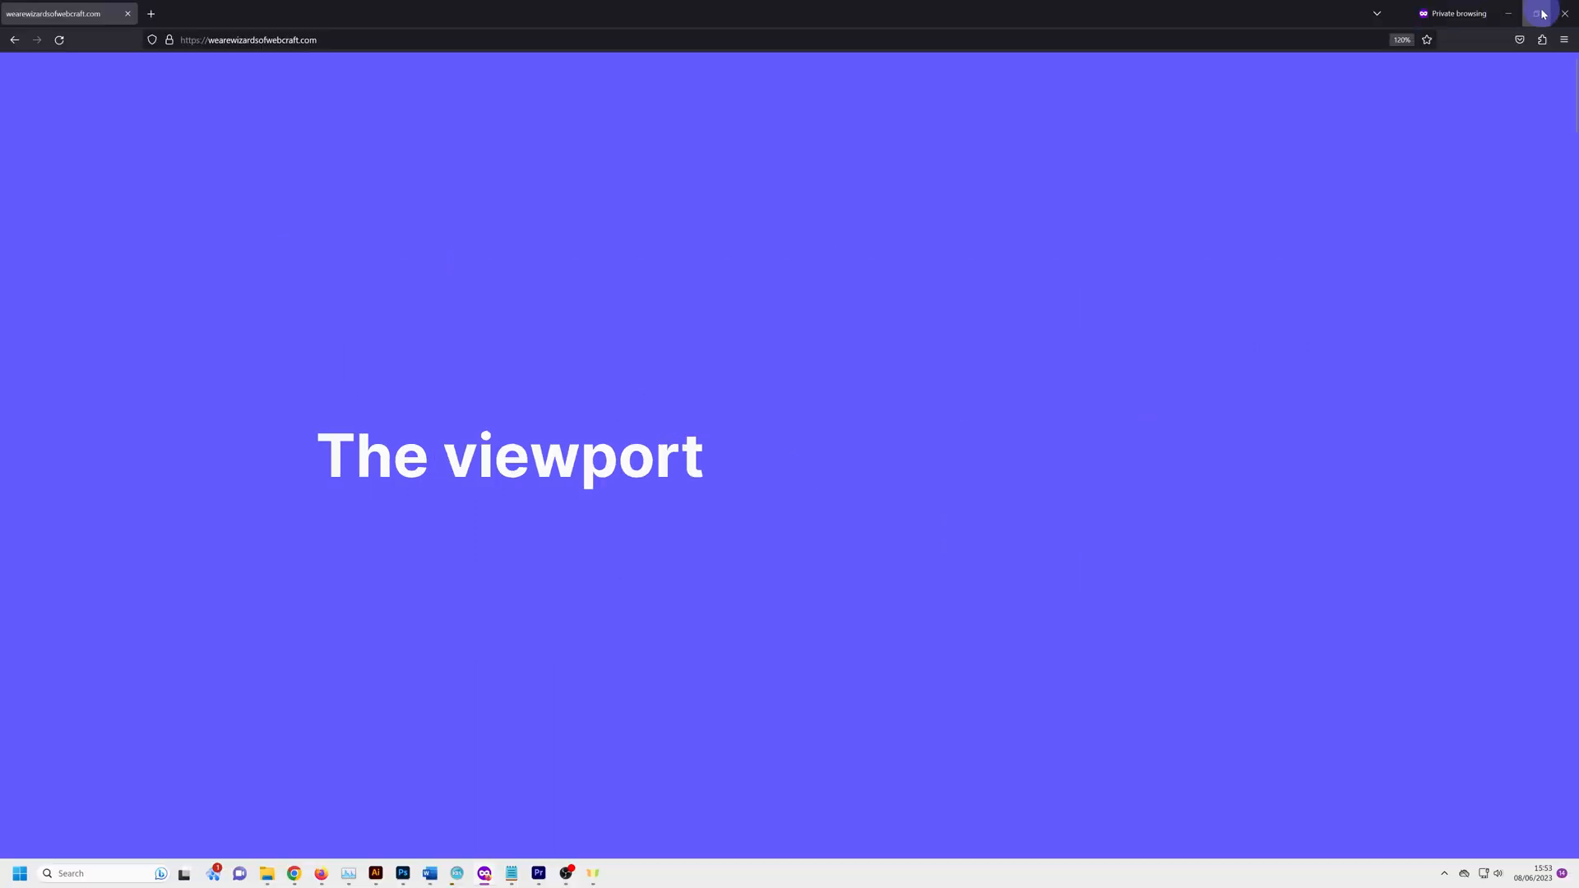
# Step: Restore the Firefox window, then enlarge it to fill the screen again
pyautogui.click(1539, 14)
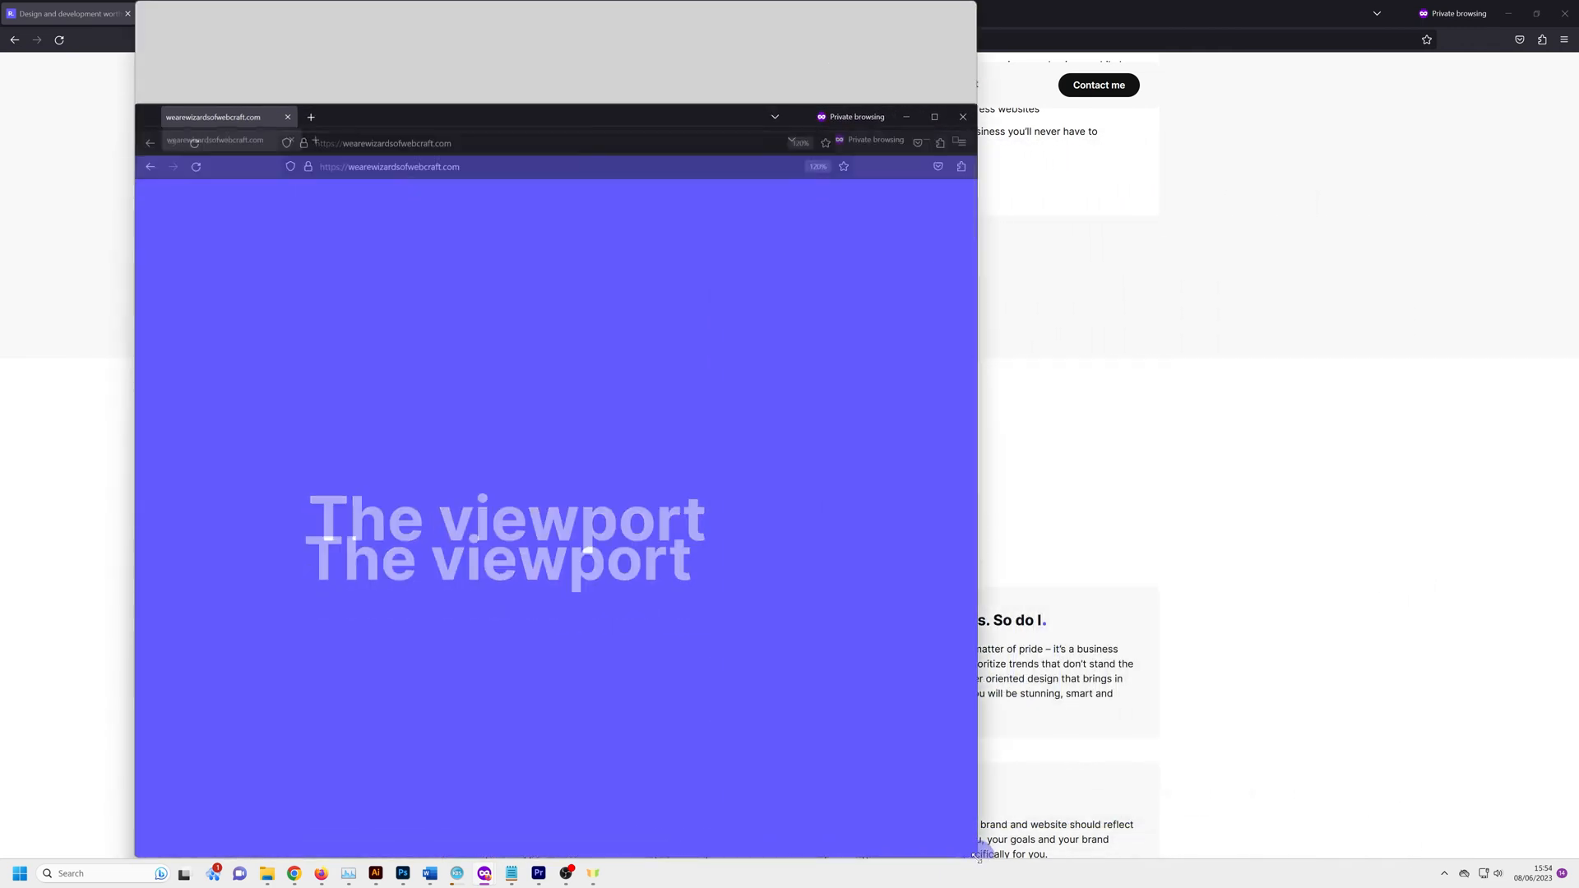
pyautogui.click(933, 116)
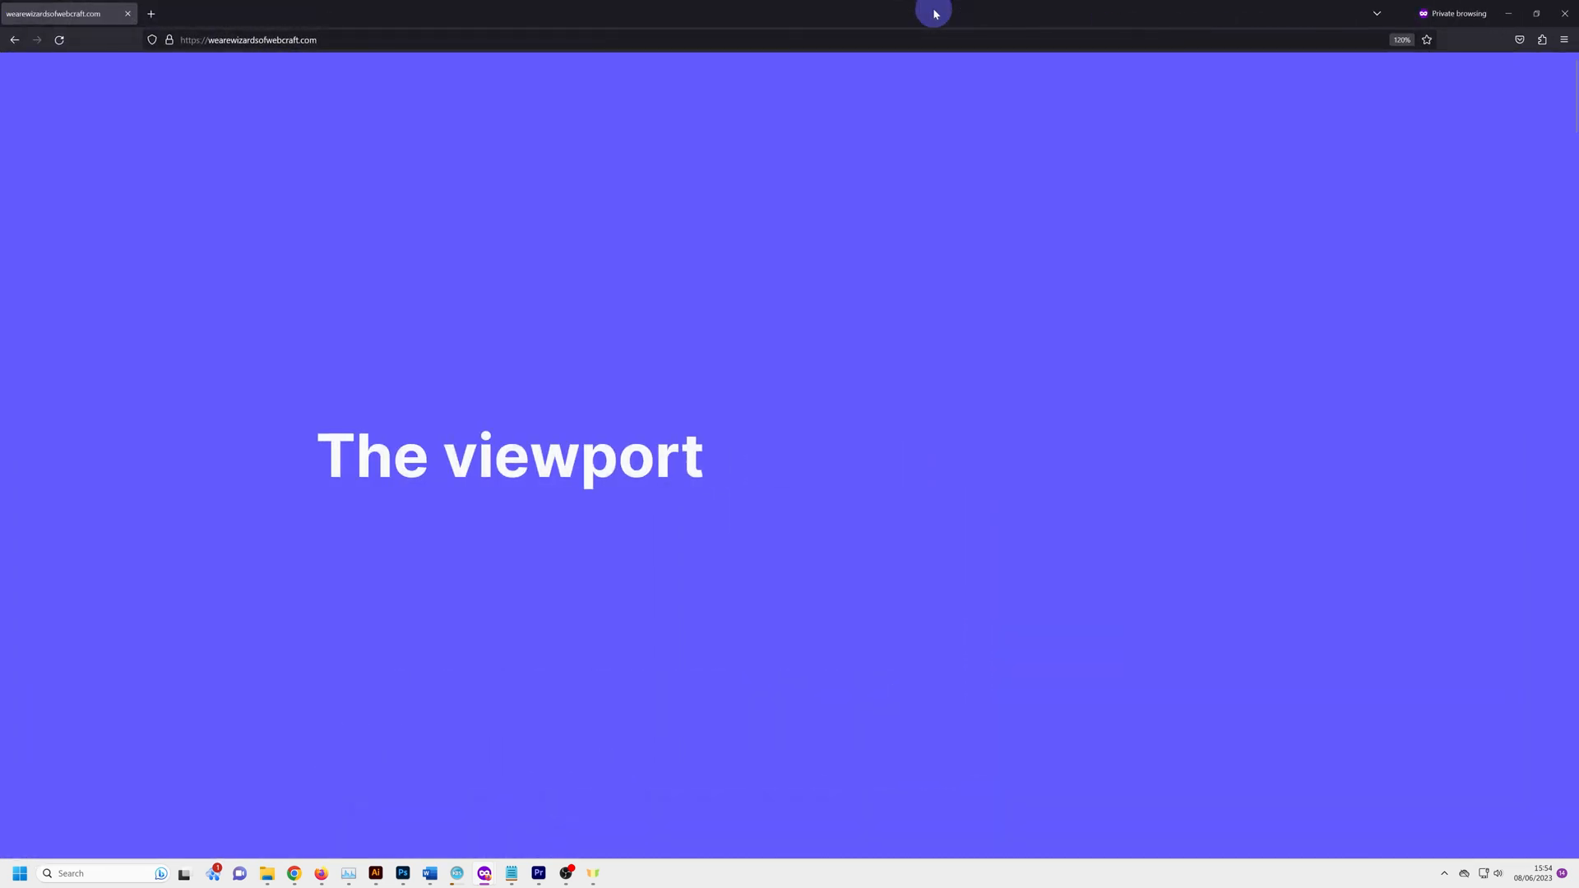
pyautogui.moveTo(574, 857)
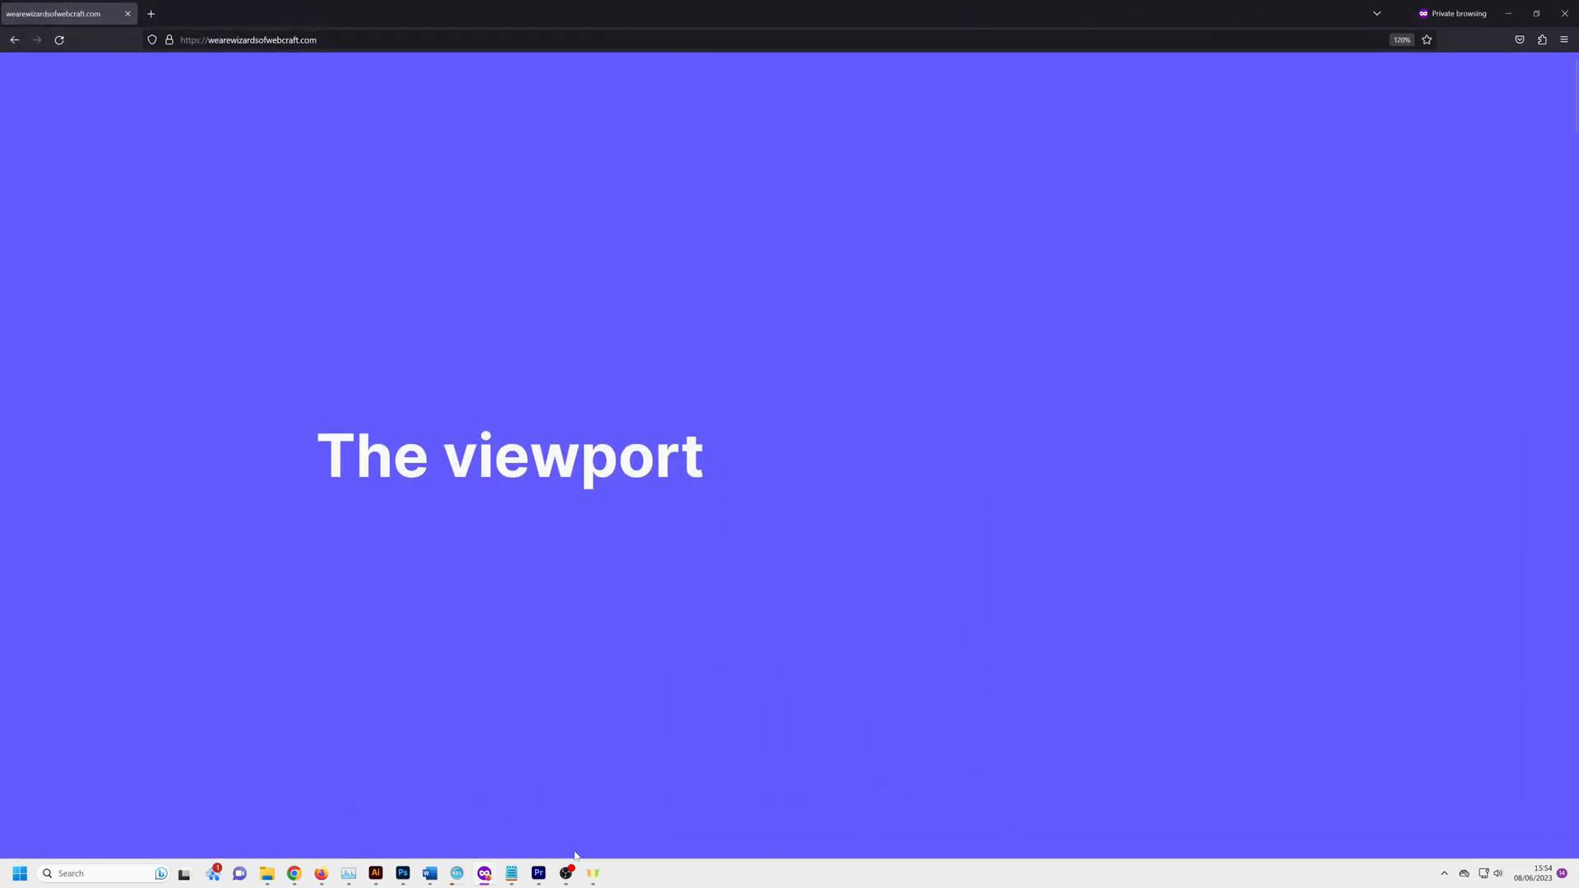
pyautogui.moveTo(706, 271)
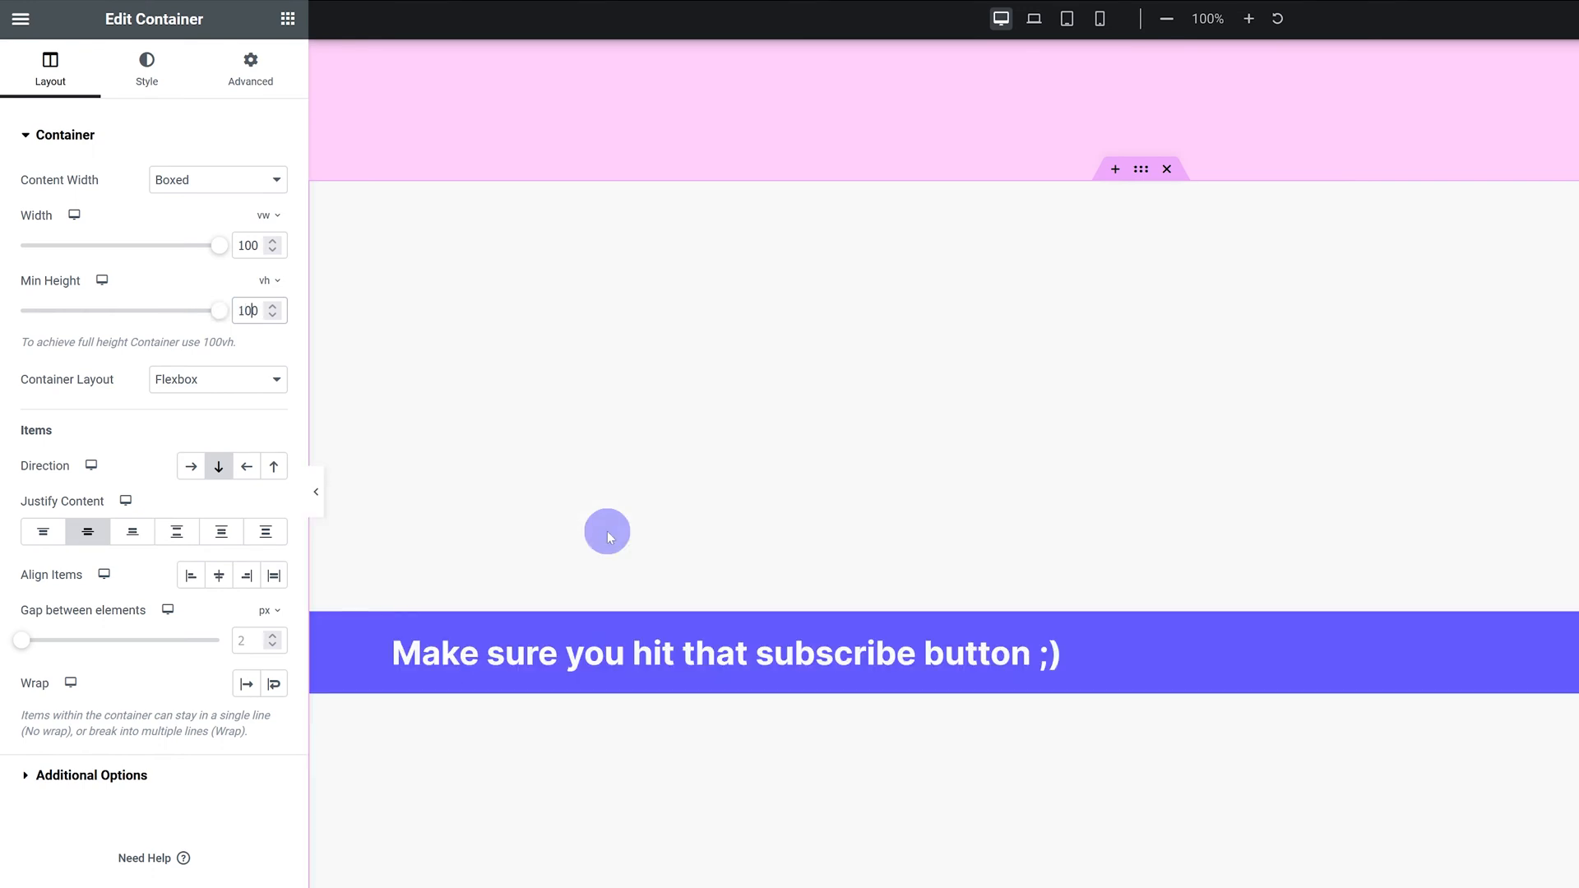
# Step: Scroll up in the Elementor editor panel
pyautogui.scroll(3)
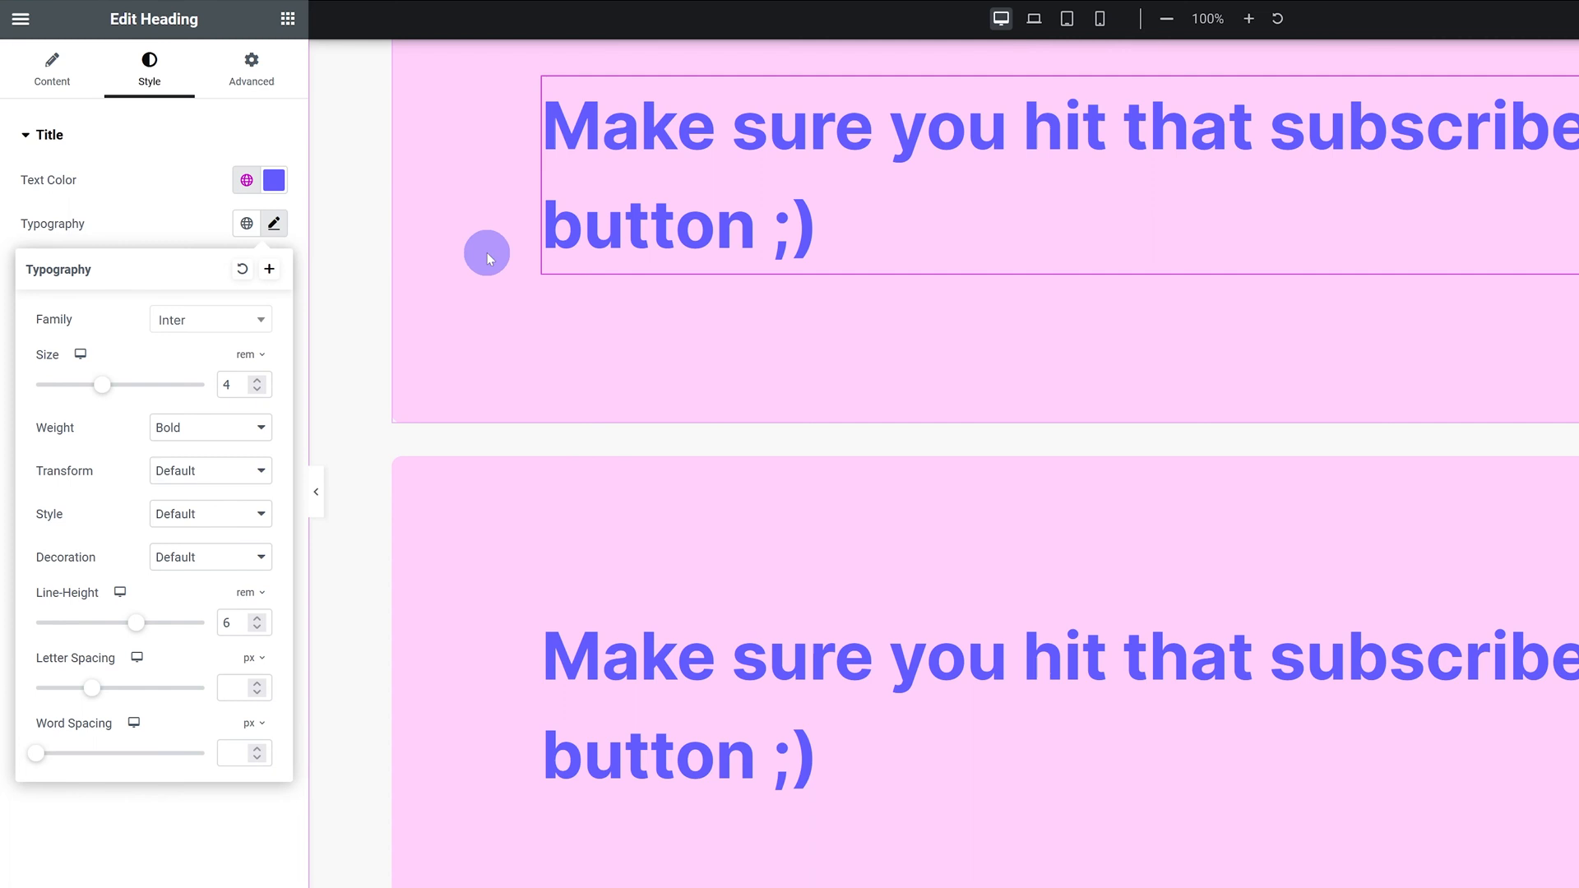
pyautogui.moveTo(63, 554)
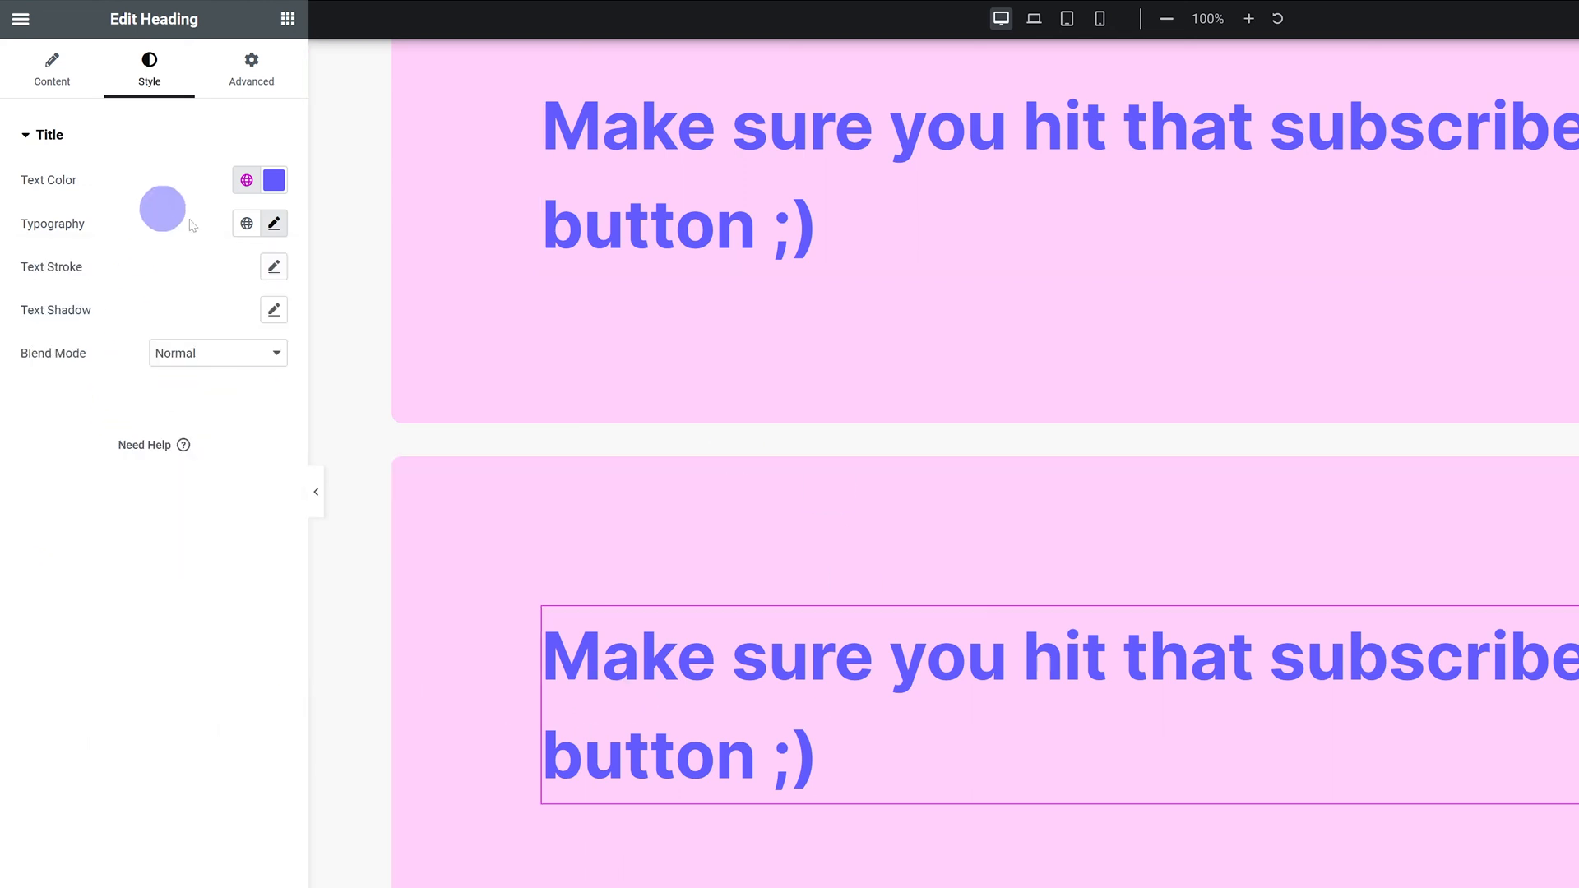
# Step: Open the second subscribe heading's Typography settings
pyautogui.click(273, 223)
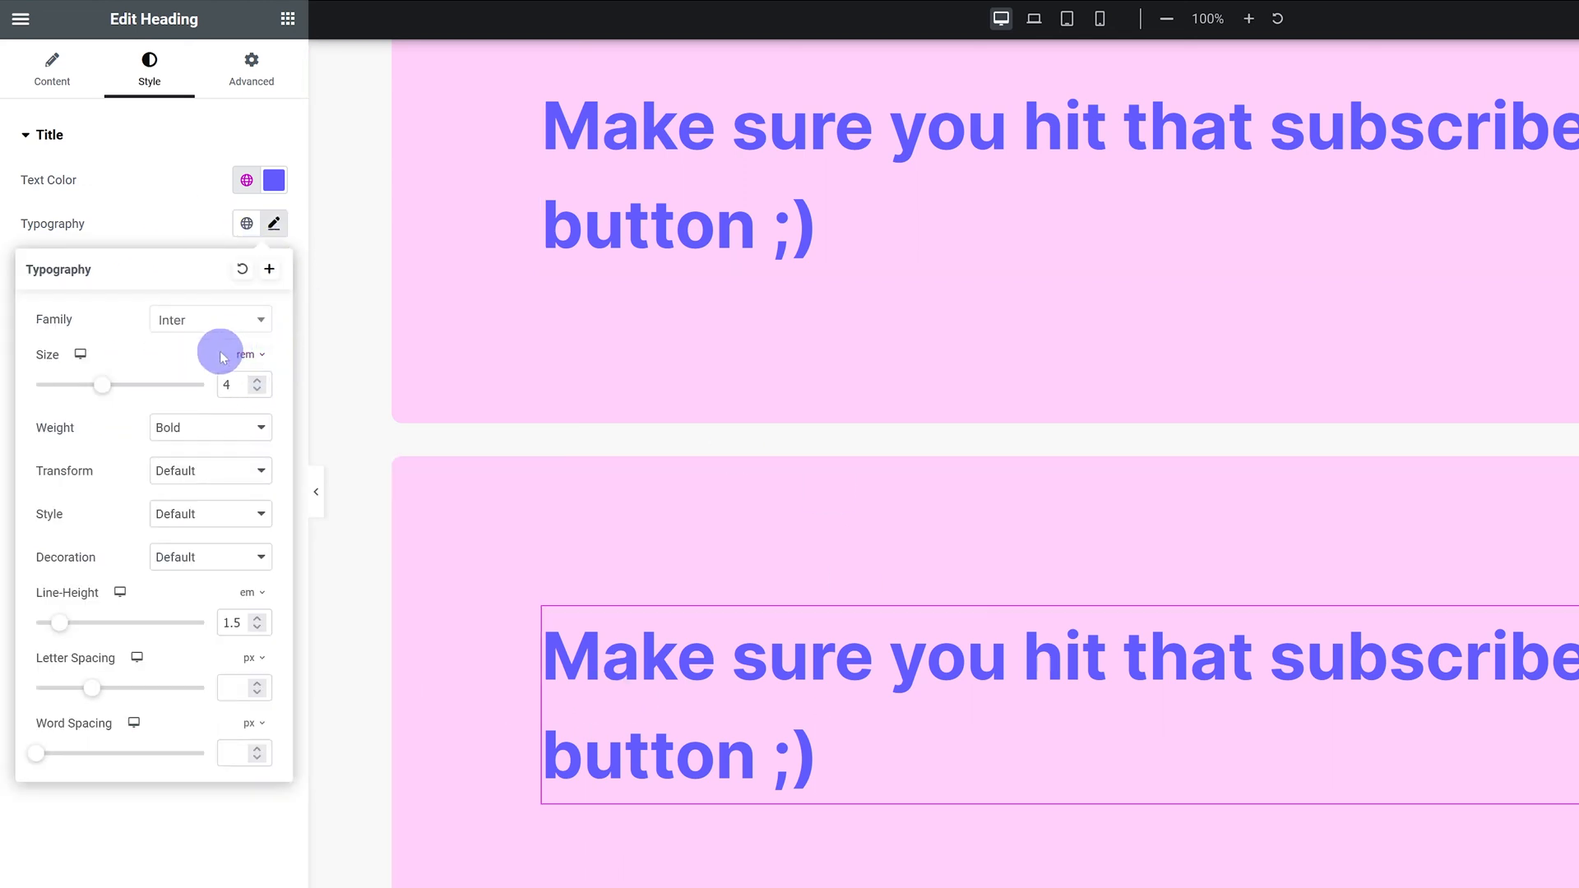
pyautogui.moveTo(569, 312)
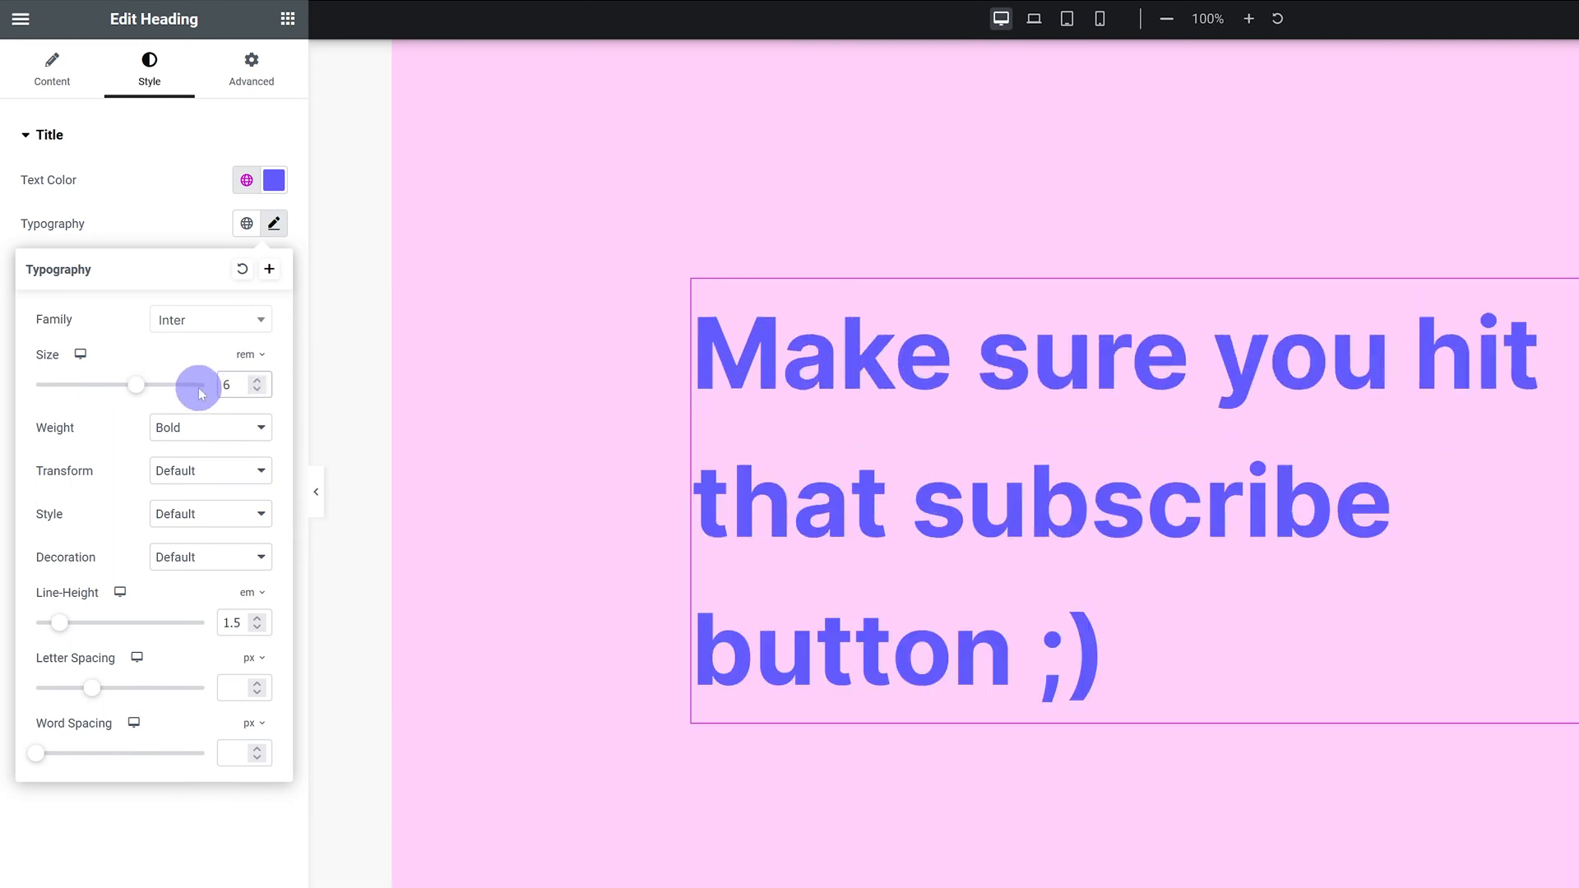
pyautogui.moveTo(141, 587)
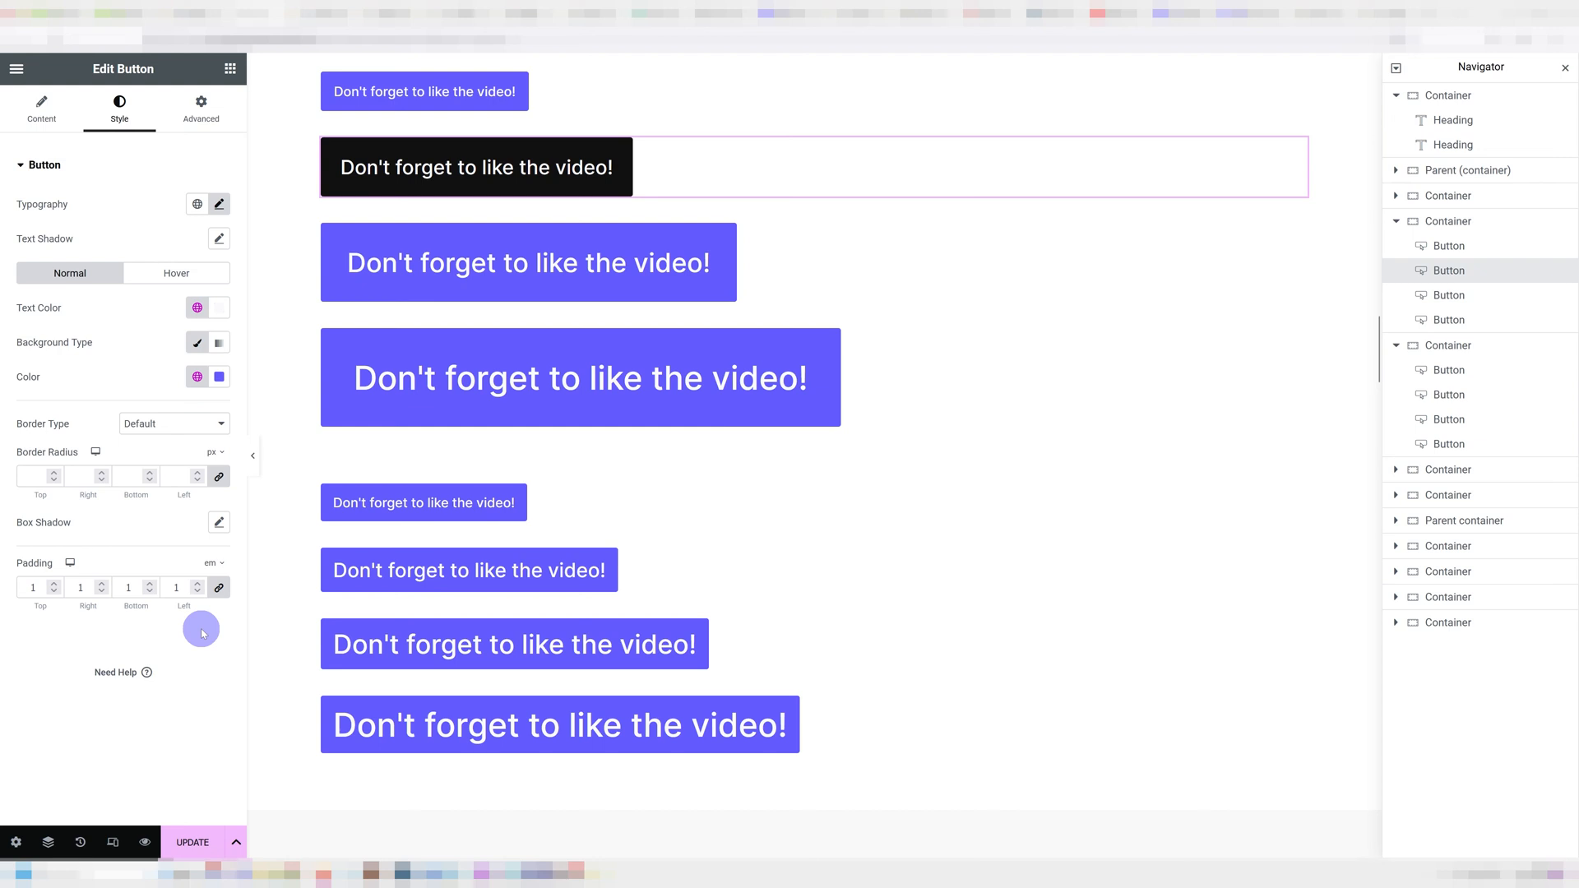
# Step: Duplicate the largest button in the first group and open the copy's style settings
pyautogui.click(468, 569)
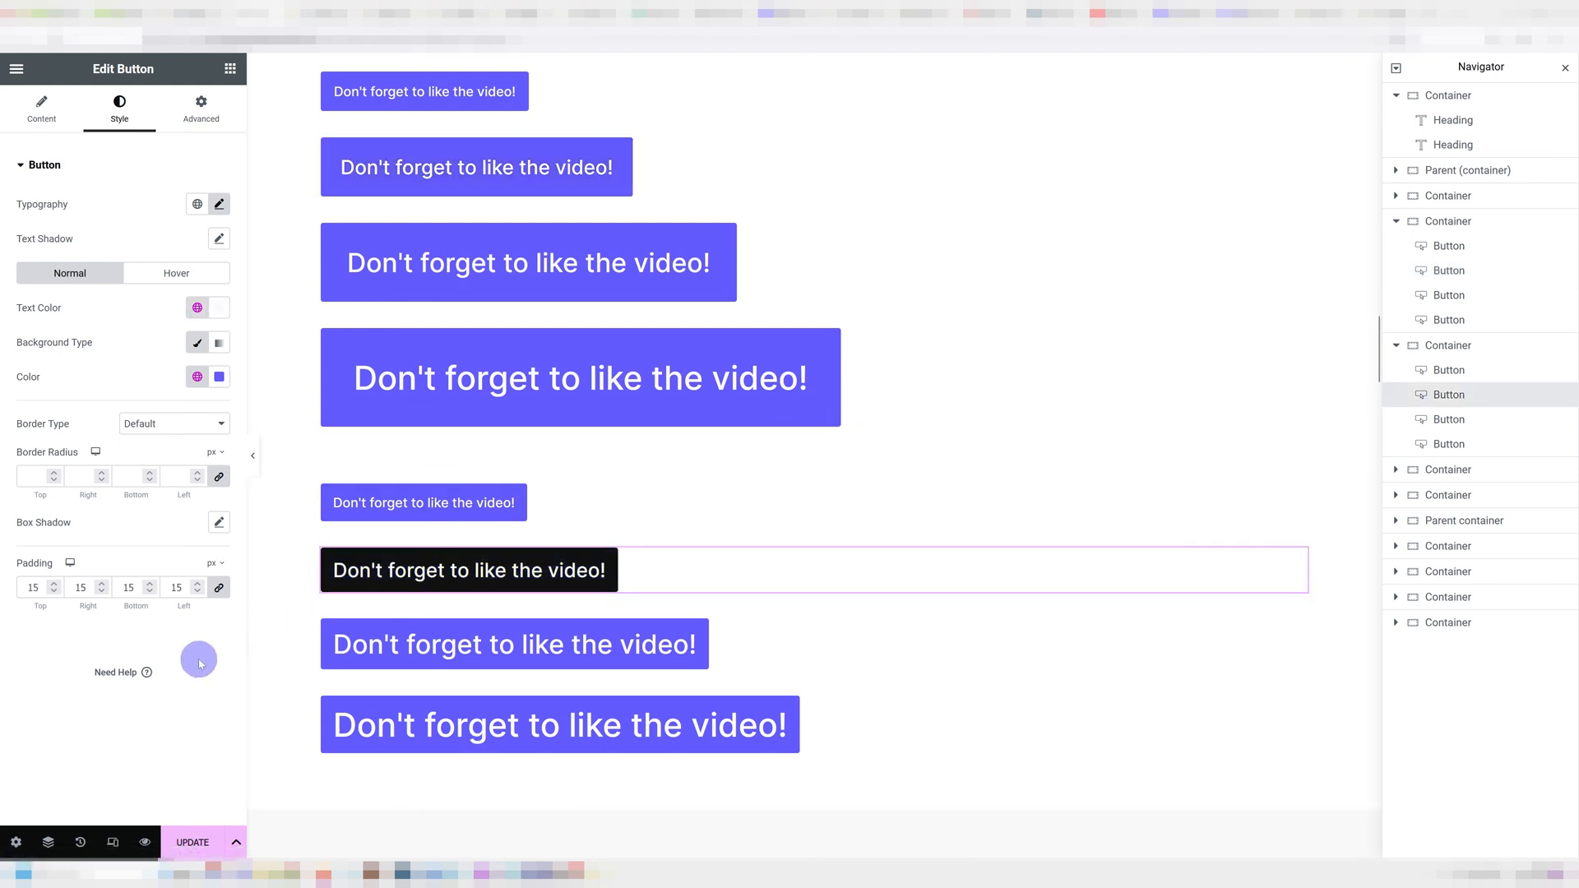
pyautogui.moveTo(211, 655)
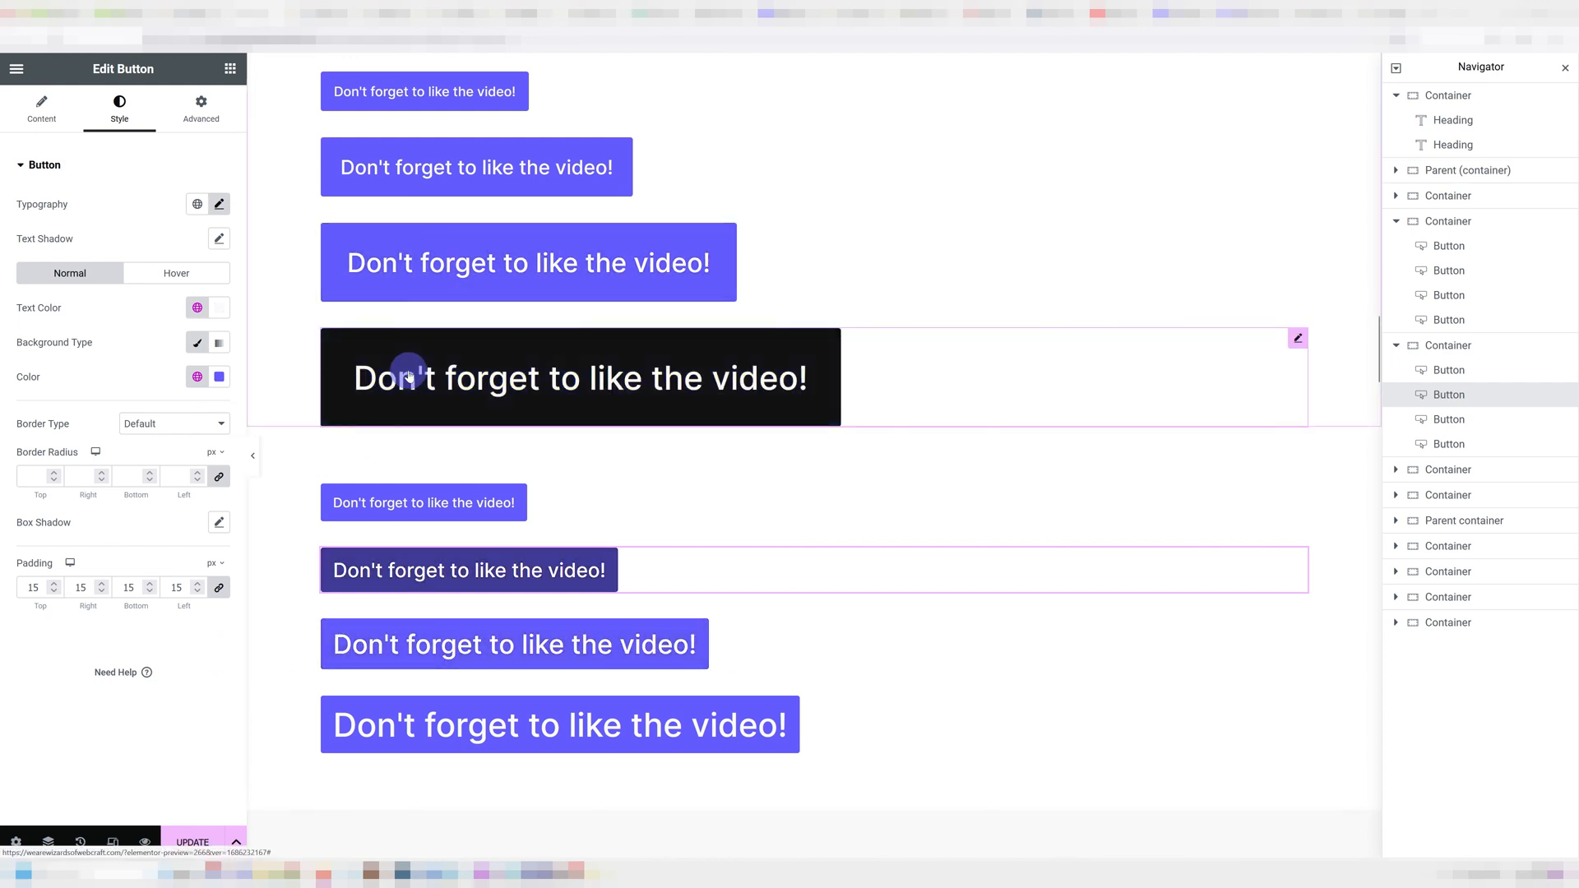
pyautogui.click(41, 107)
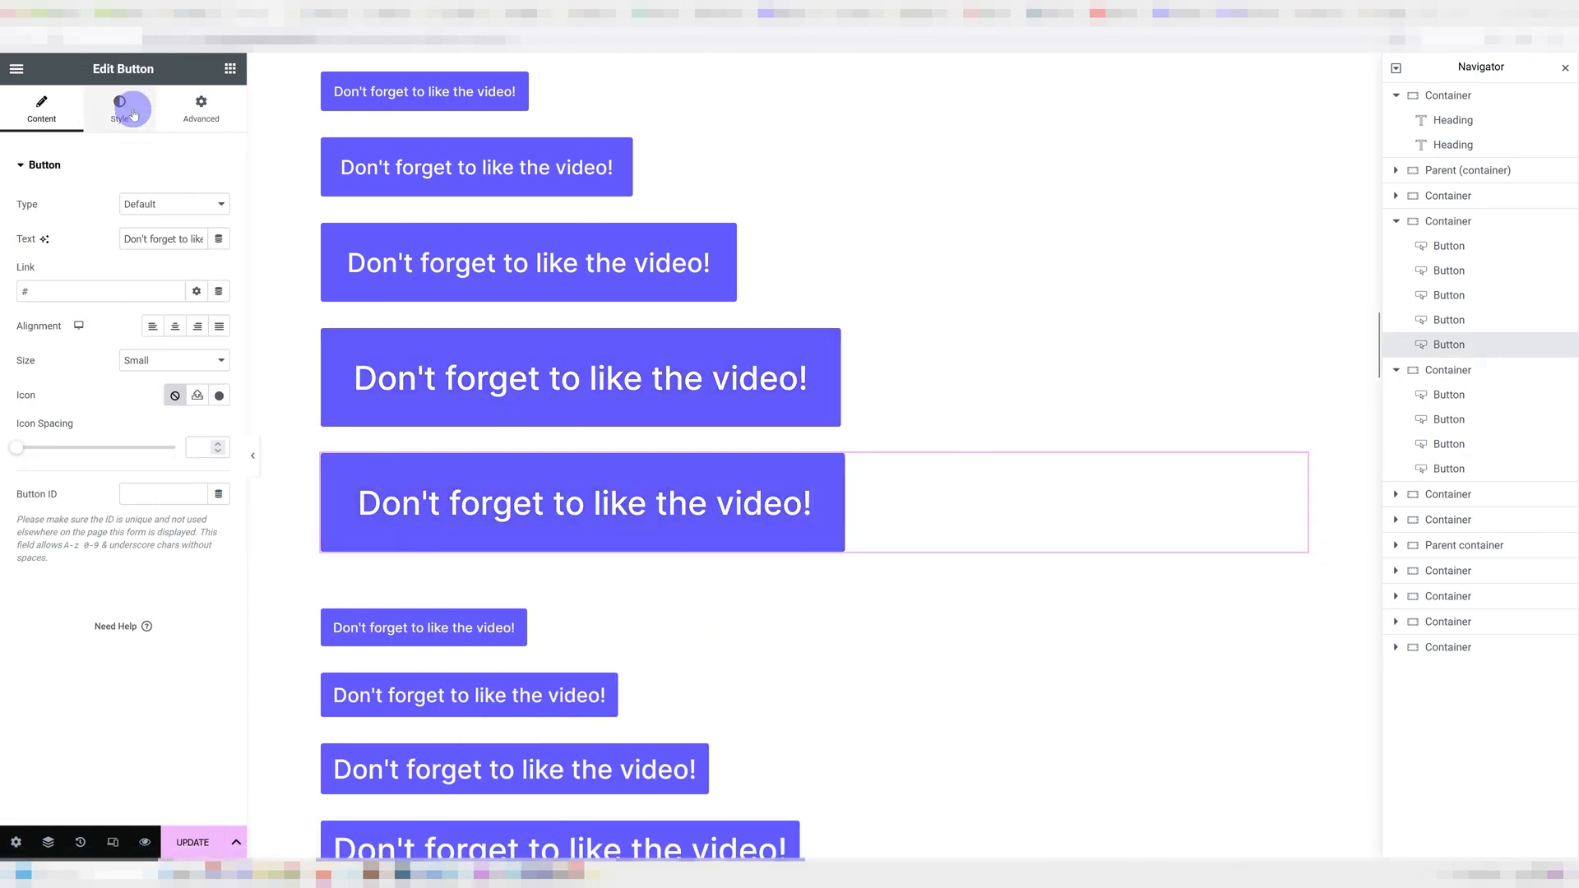
pyautogui.click(118, 108)
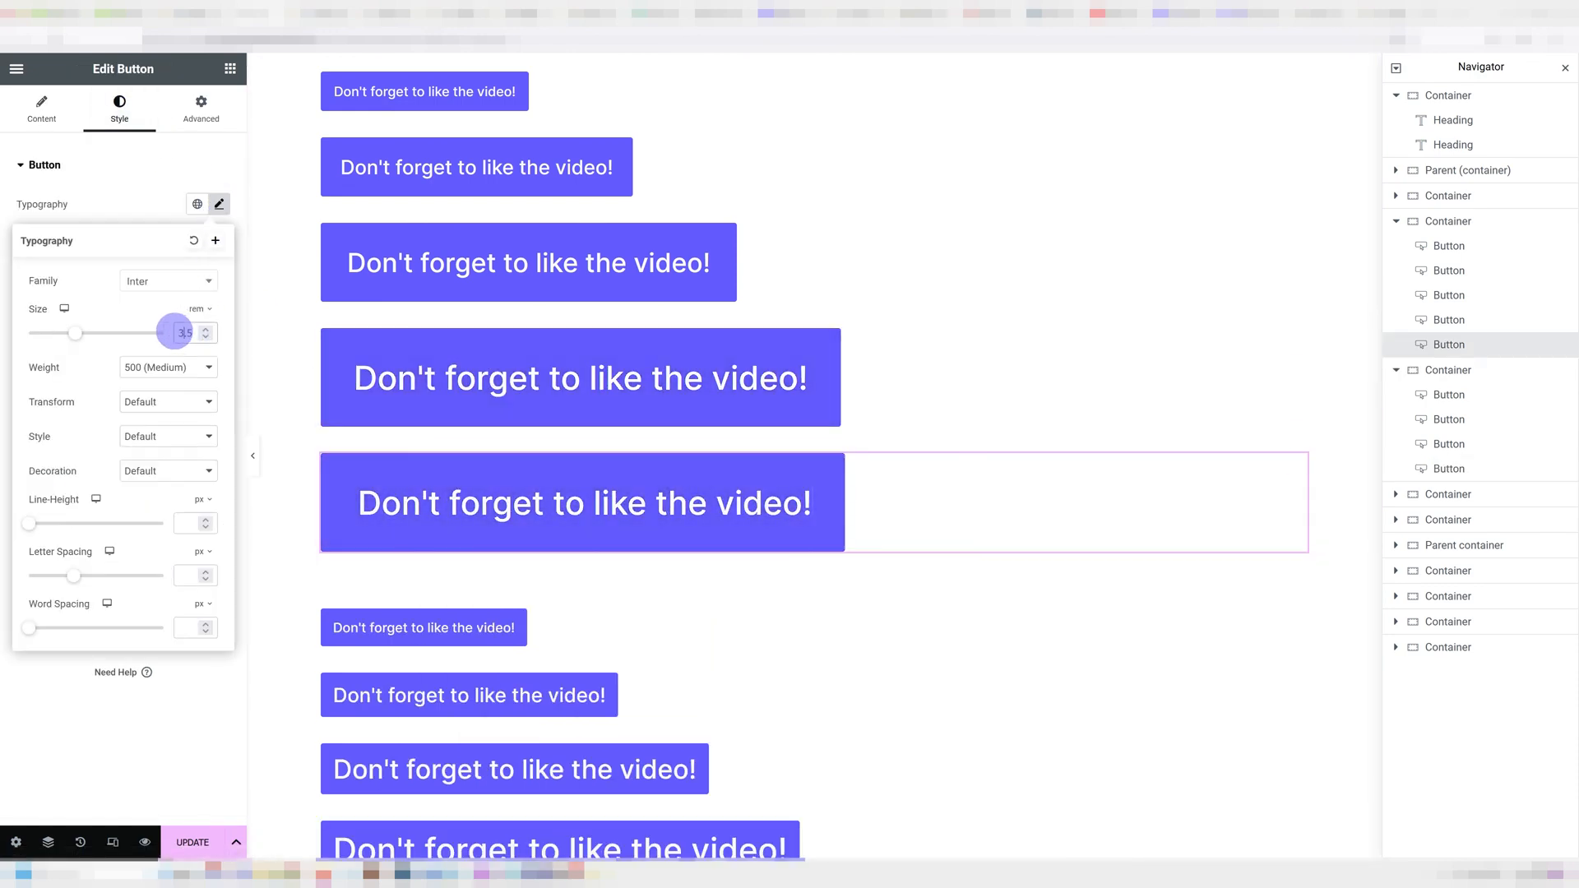
pyautogui.scroll(-3)
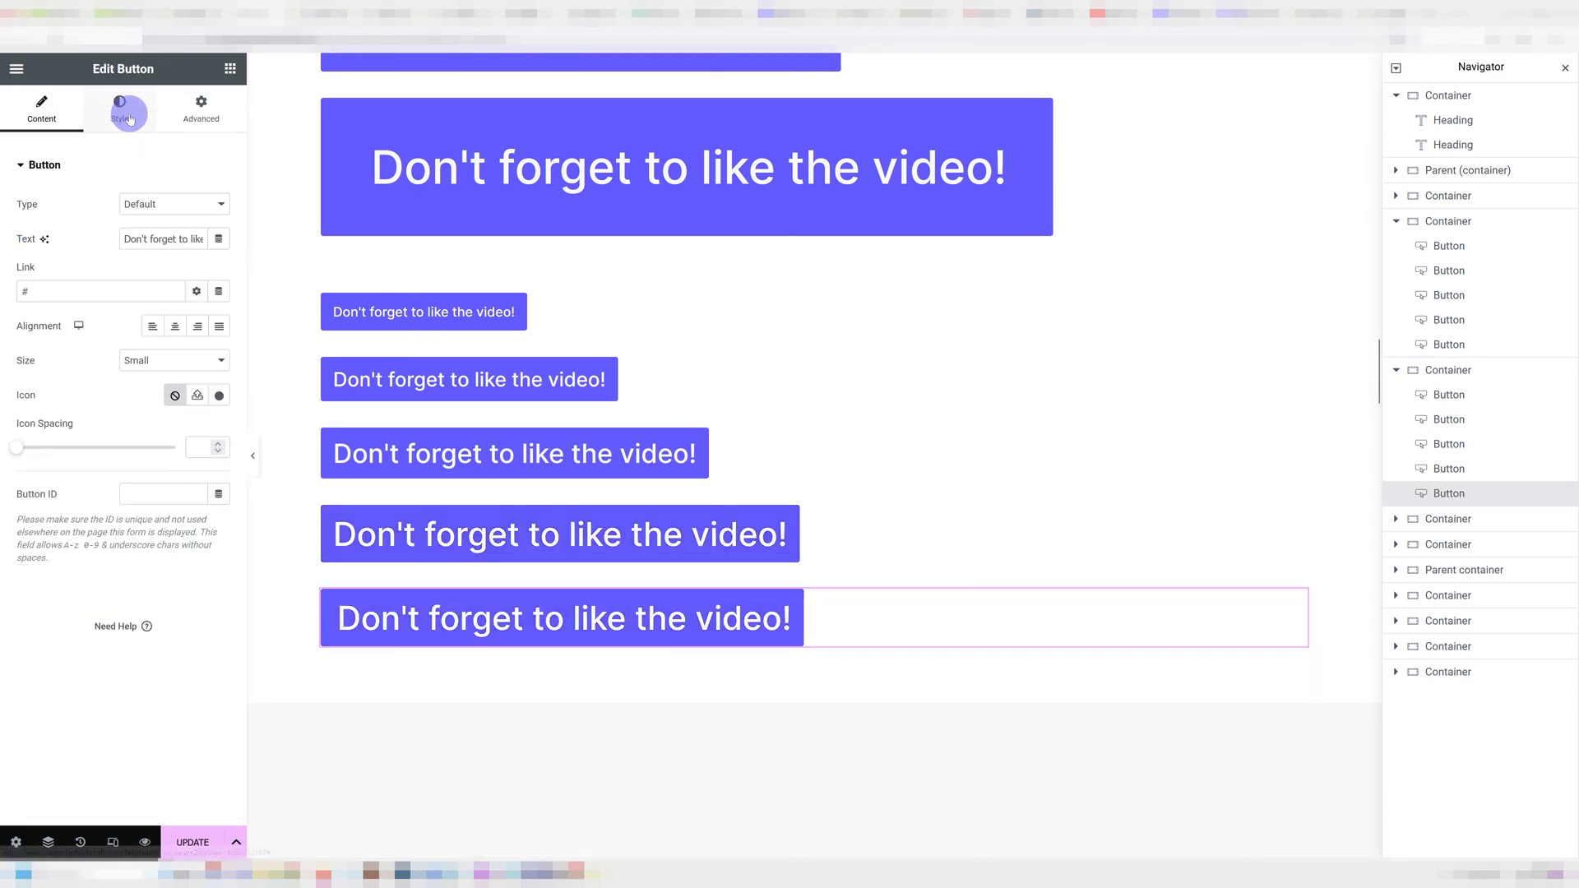
pyautogui.click(119, 108)
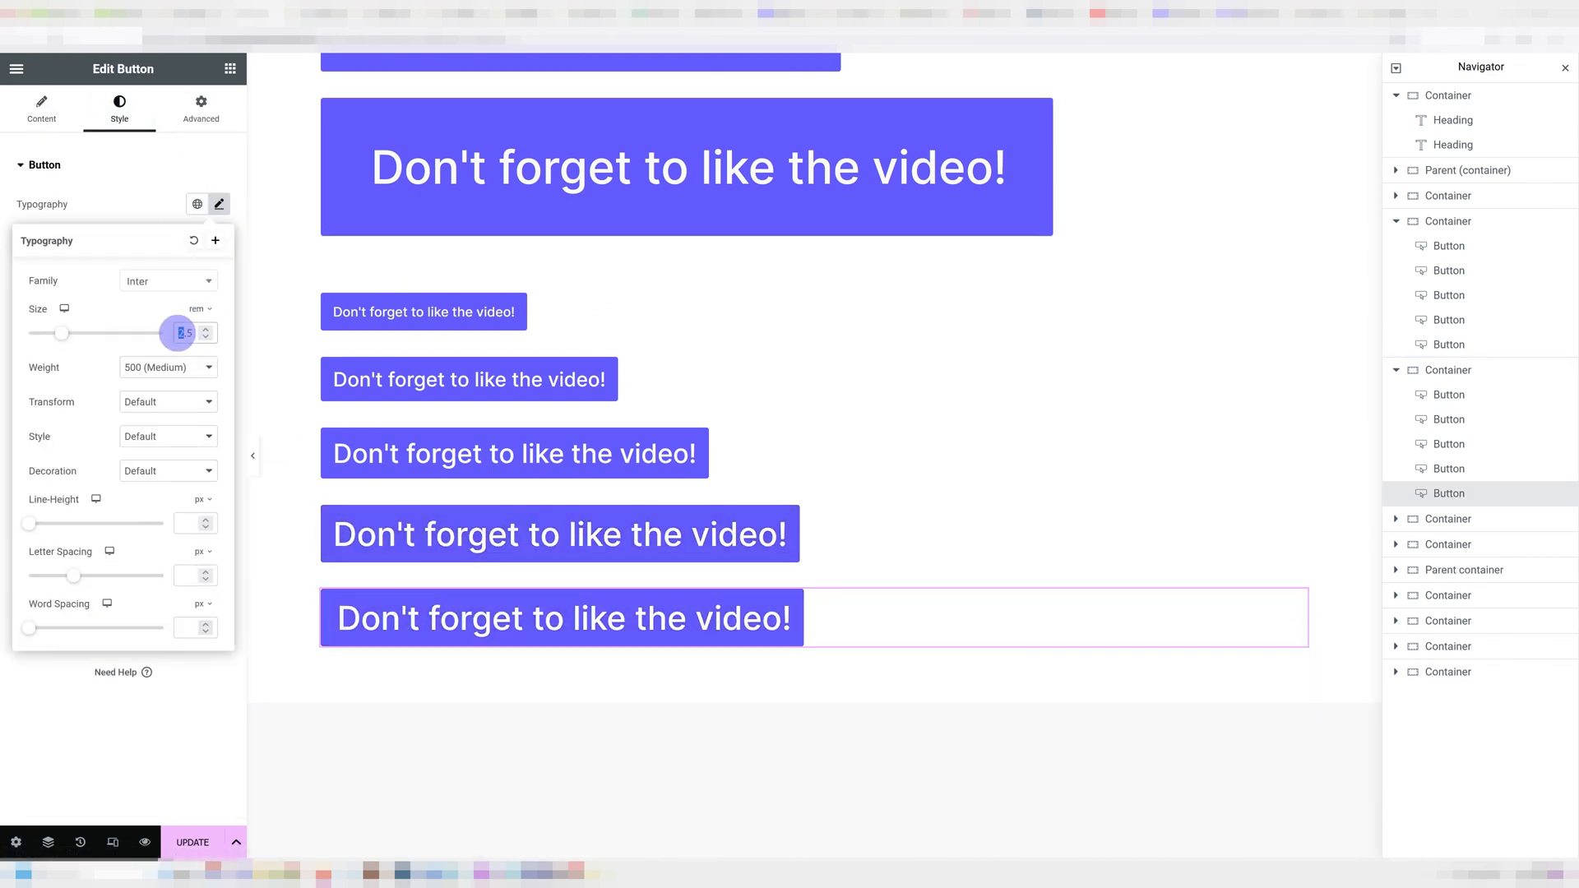